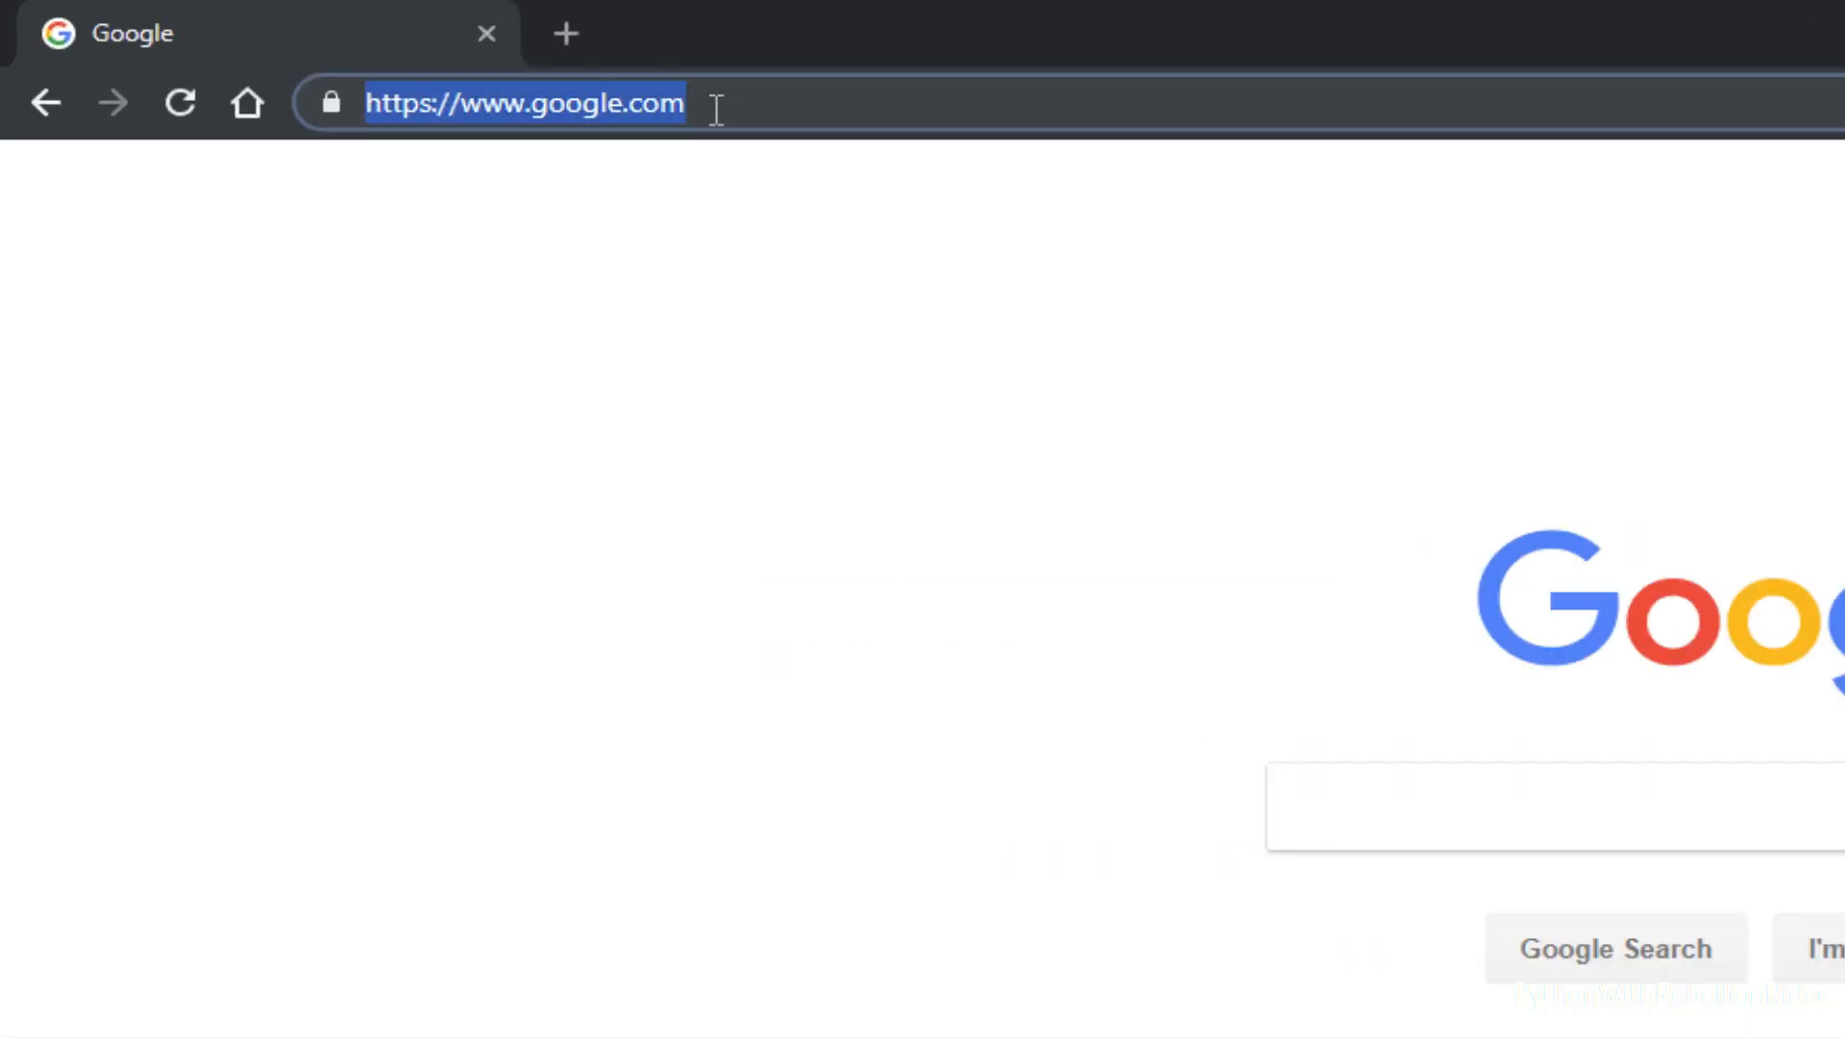
- Go to atom.io and start downloading the Windows installer
type("atom.io")
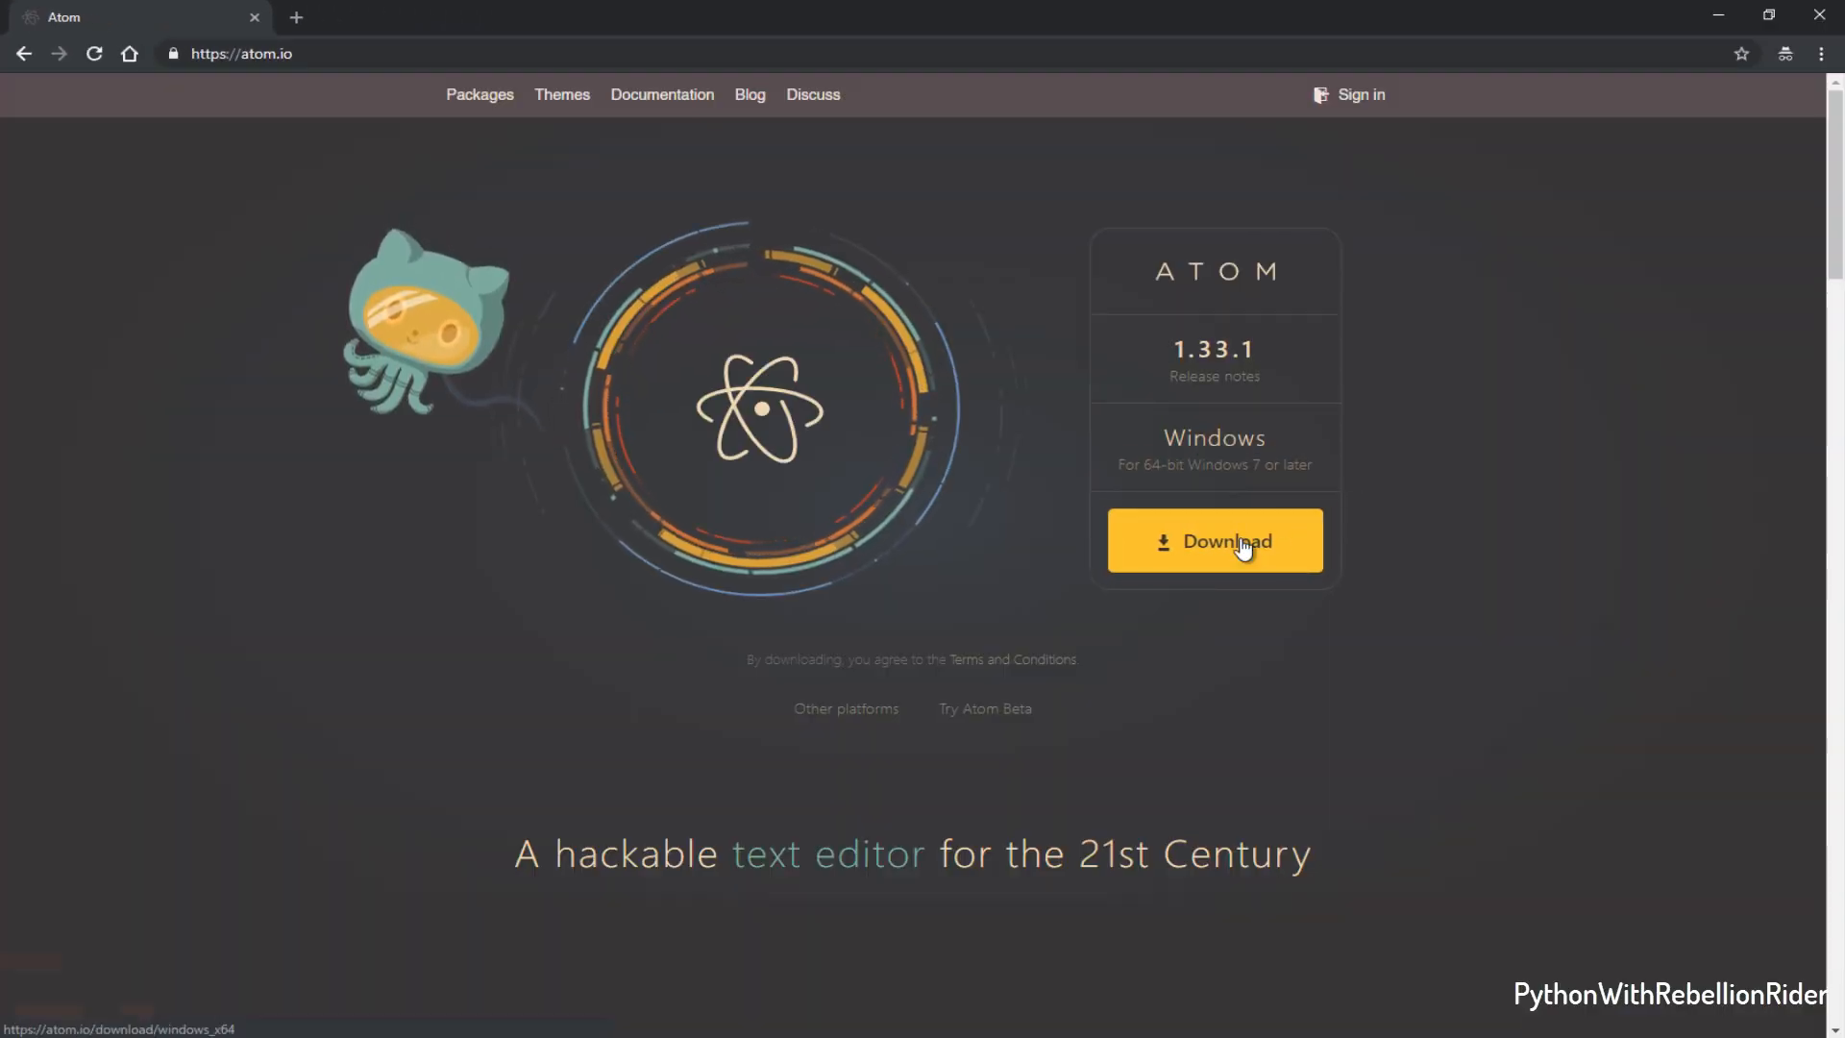
left_click(1228, 541)
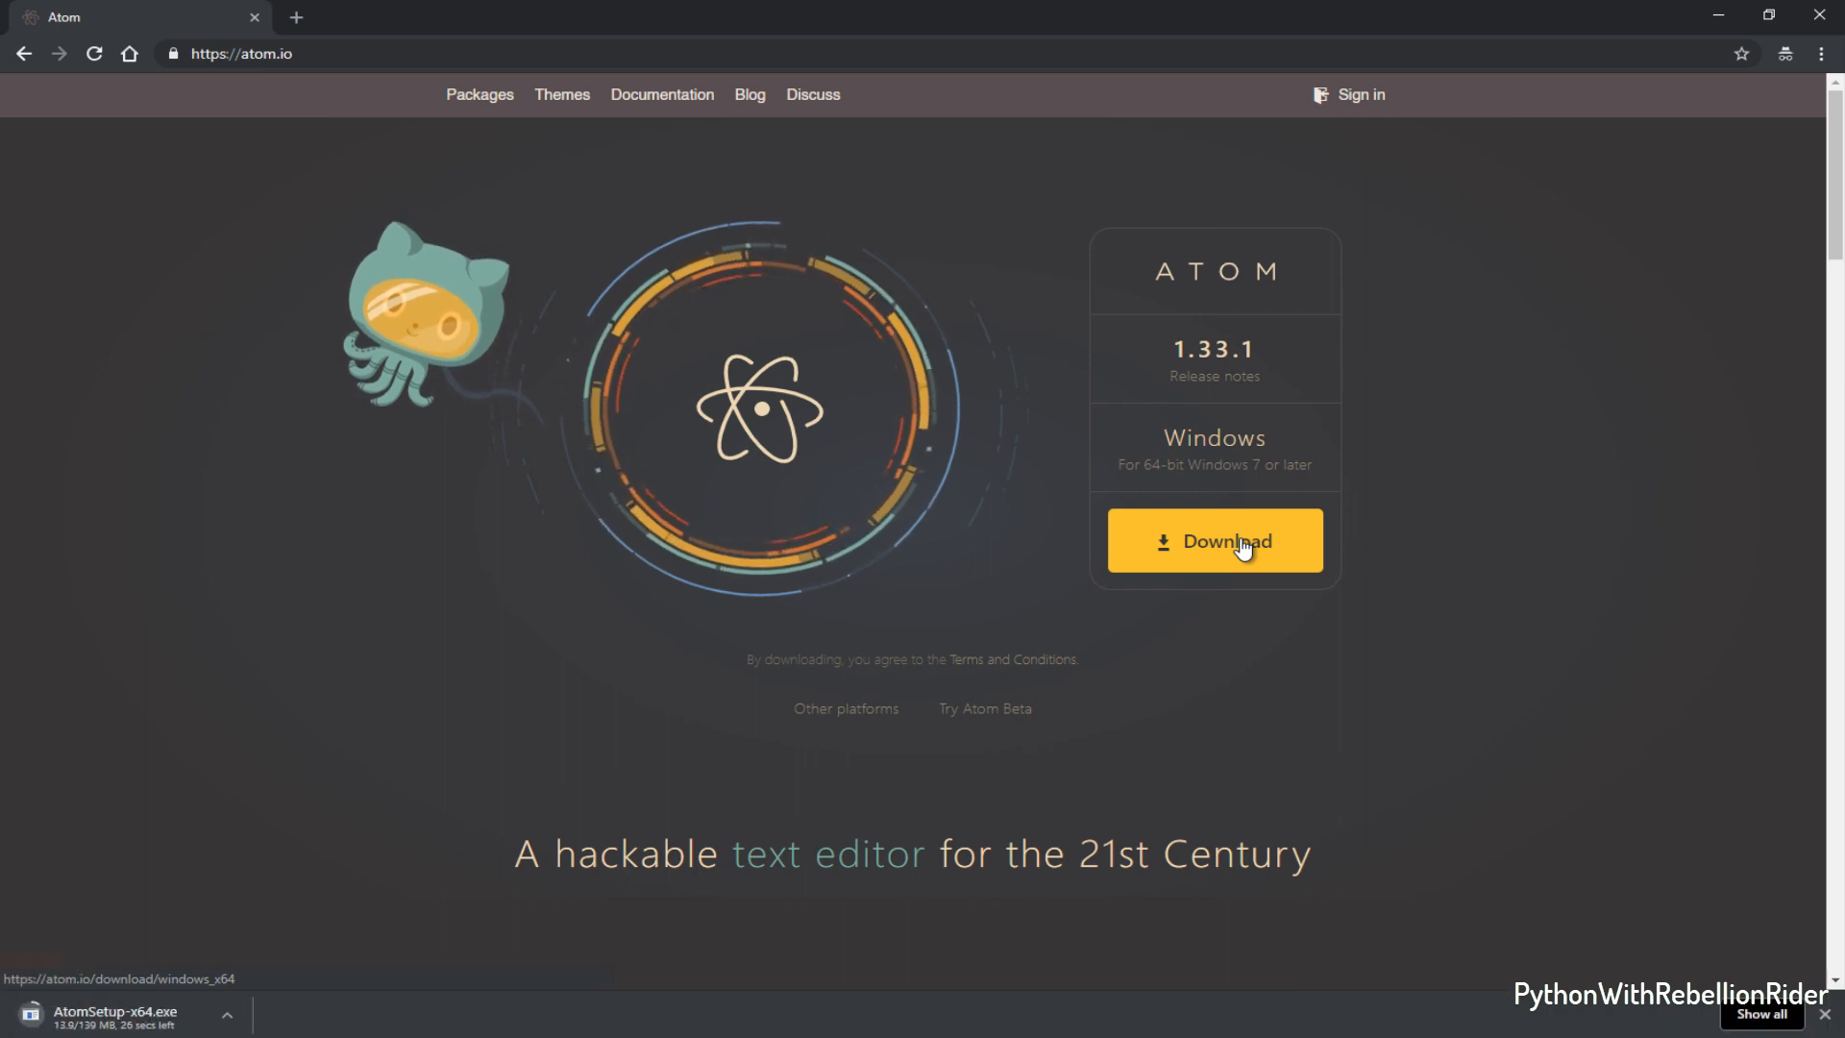
mouse_move(1240, 592)
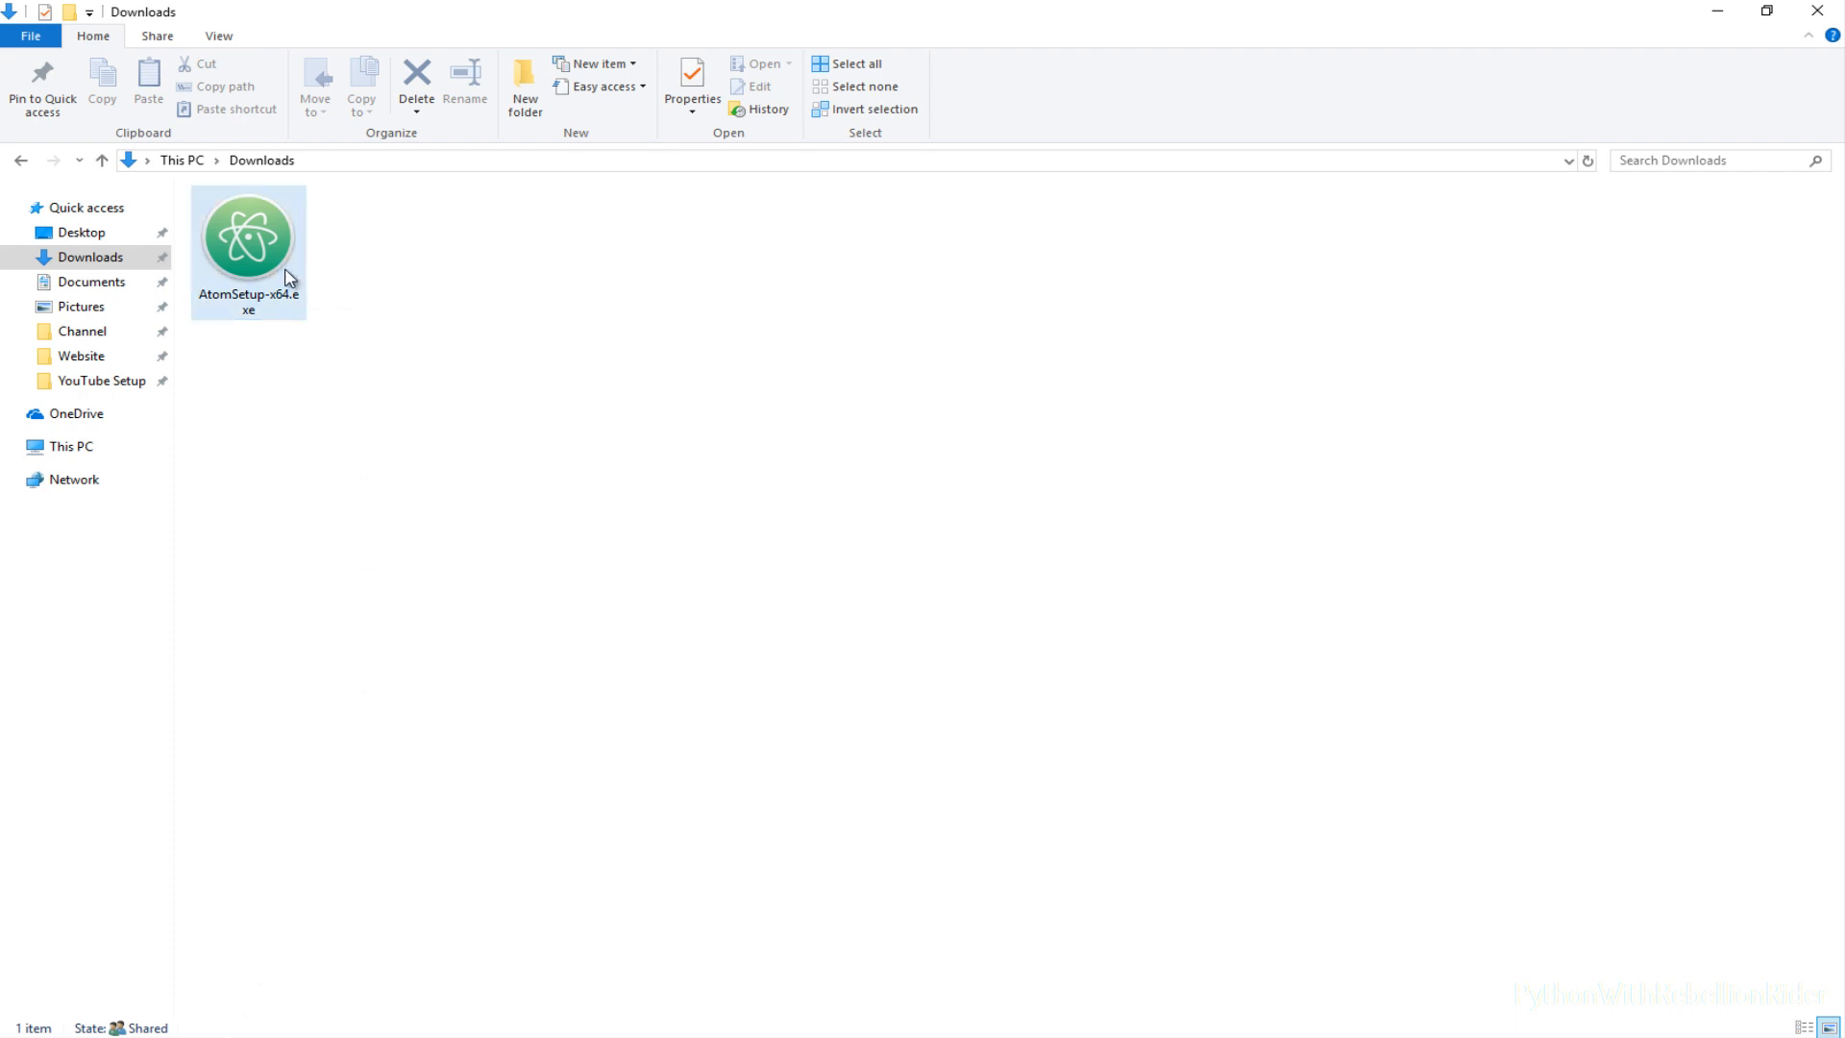
- Run AtomSetup-x64.exe from Downloads, allowing it past the security warning
double_click(248, 236)
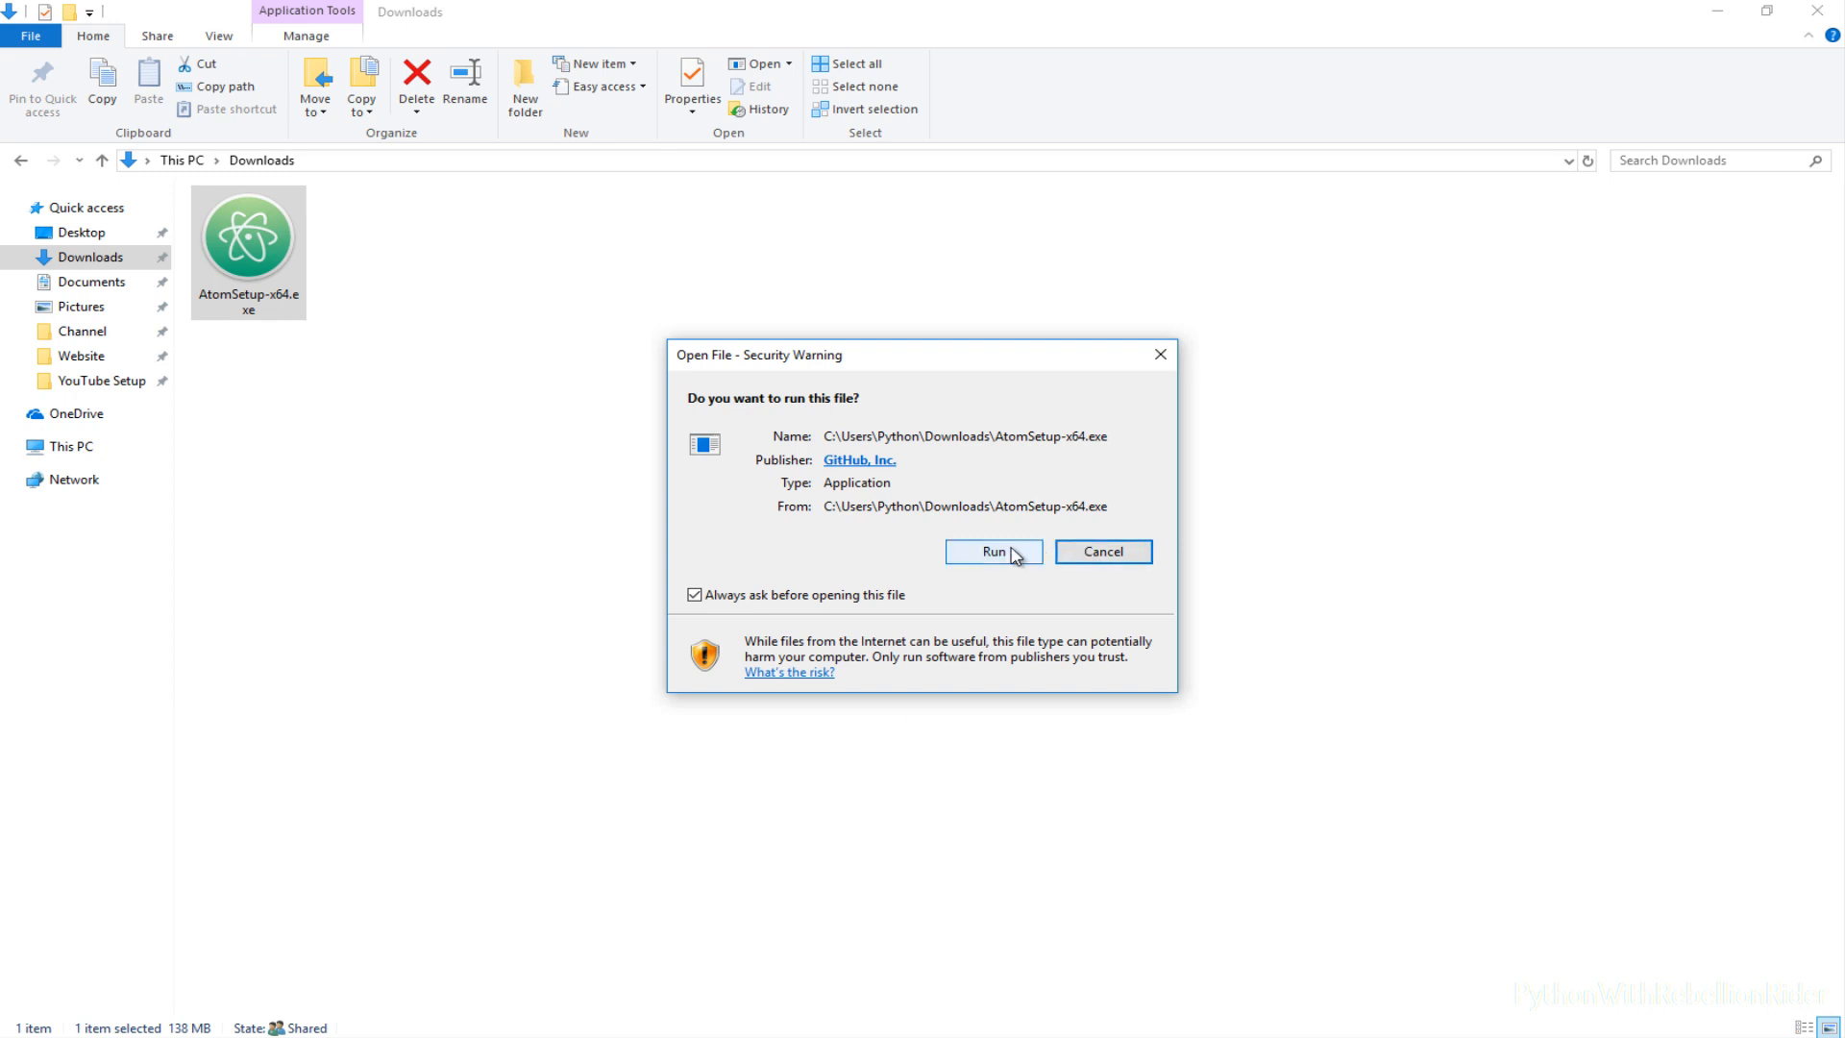
left_click(994, 552)
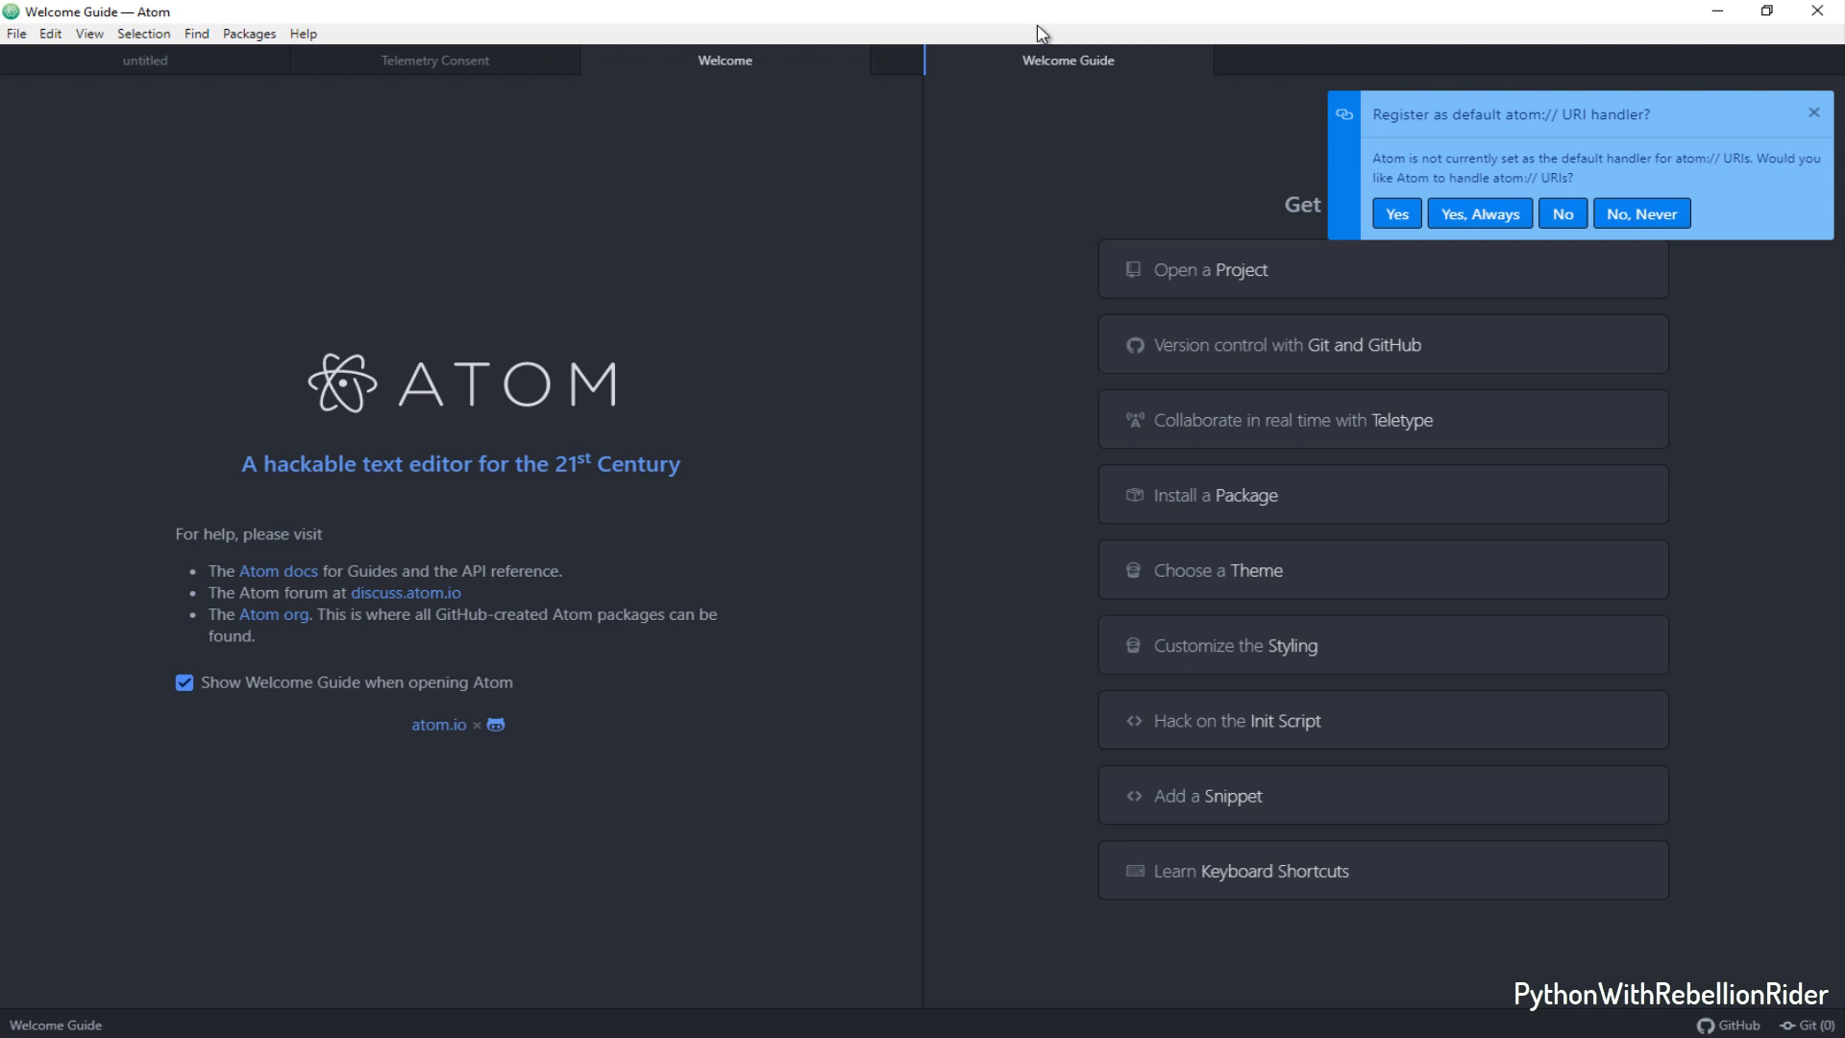
- Dismiss the URI handler prompt and close the Welcome and Telemetry Consent tabs
left_click(1813, 112)
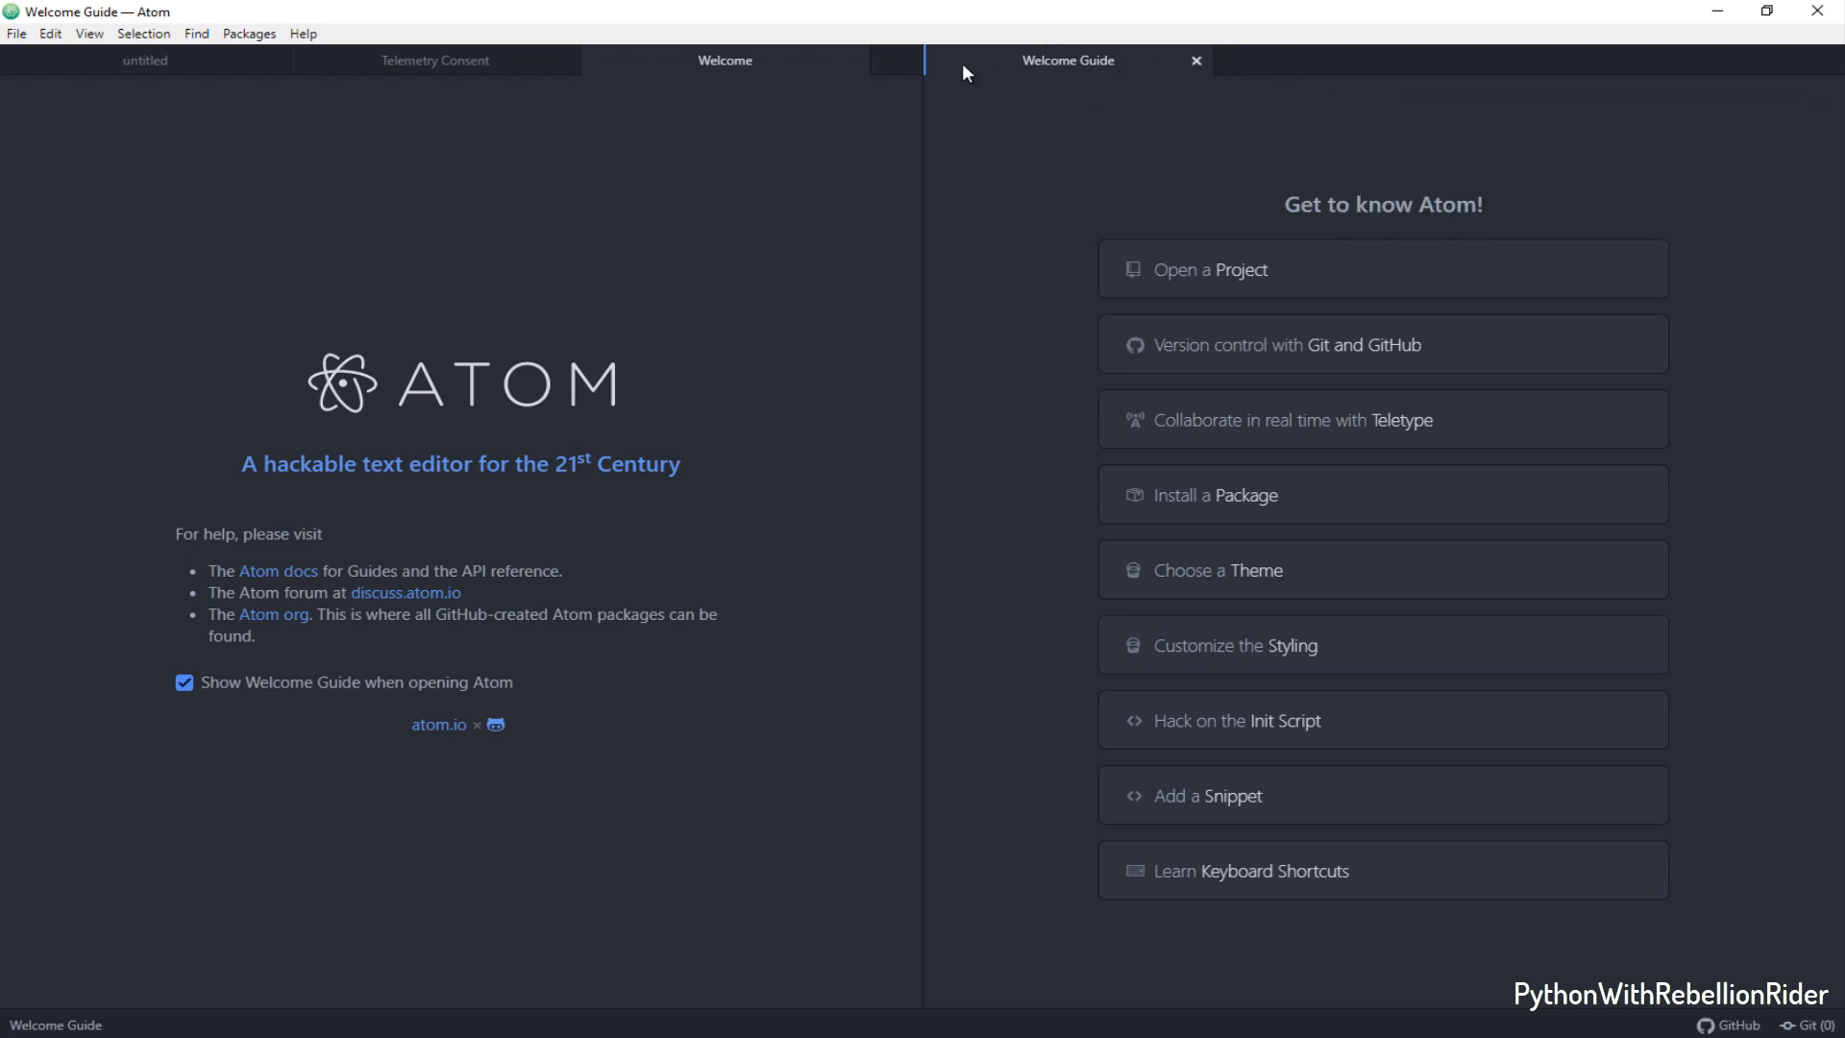
left_click(434, 61)
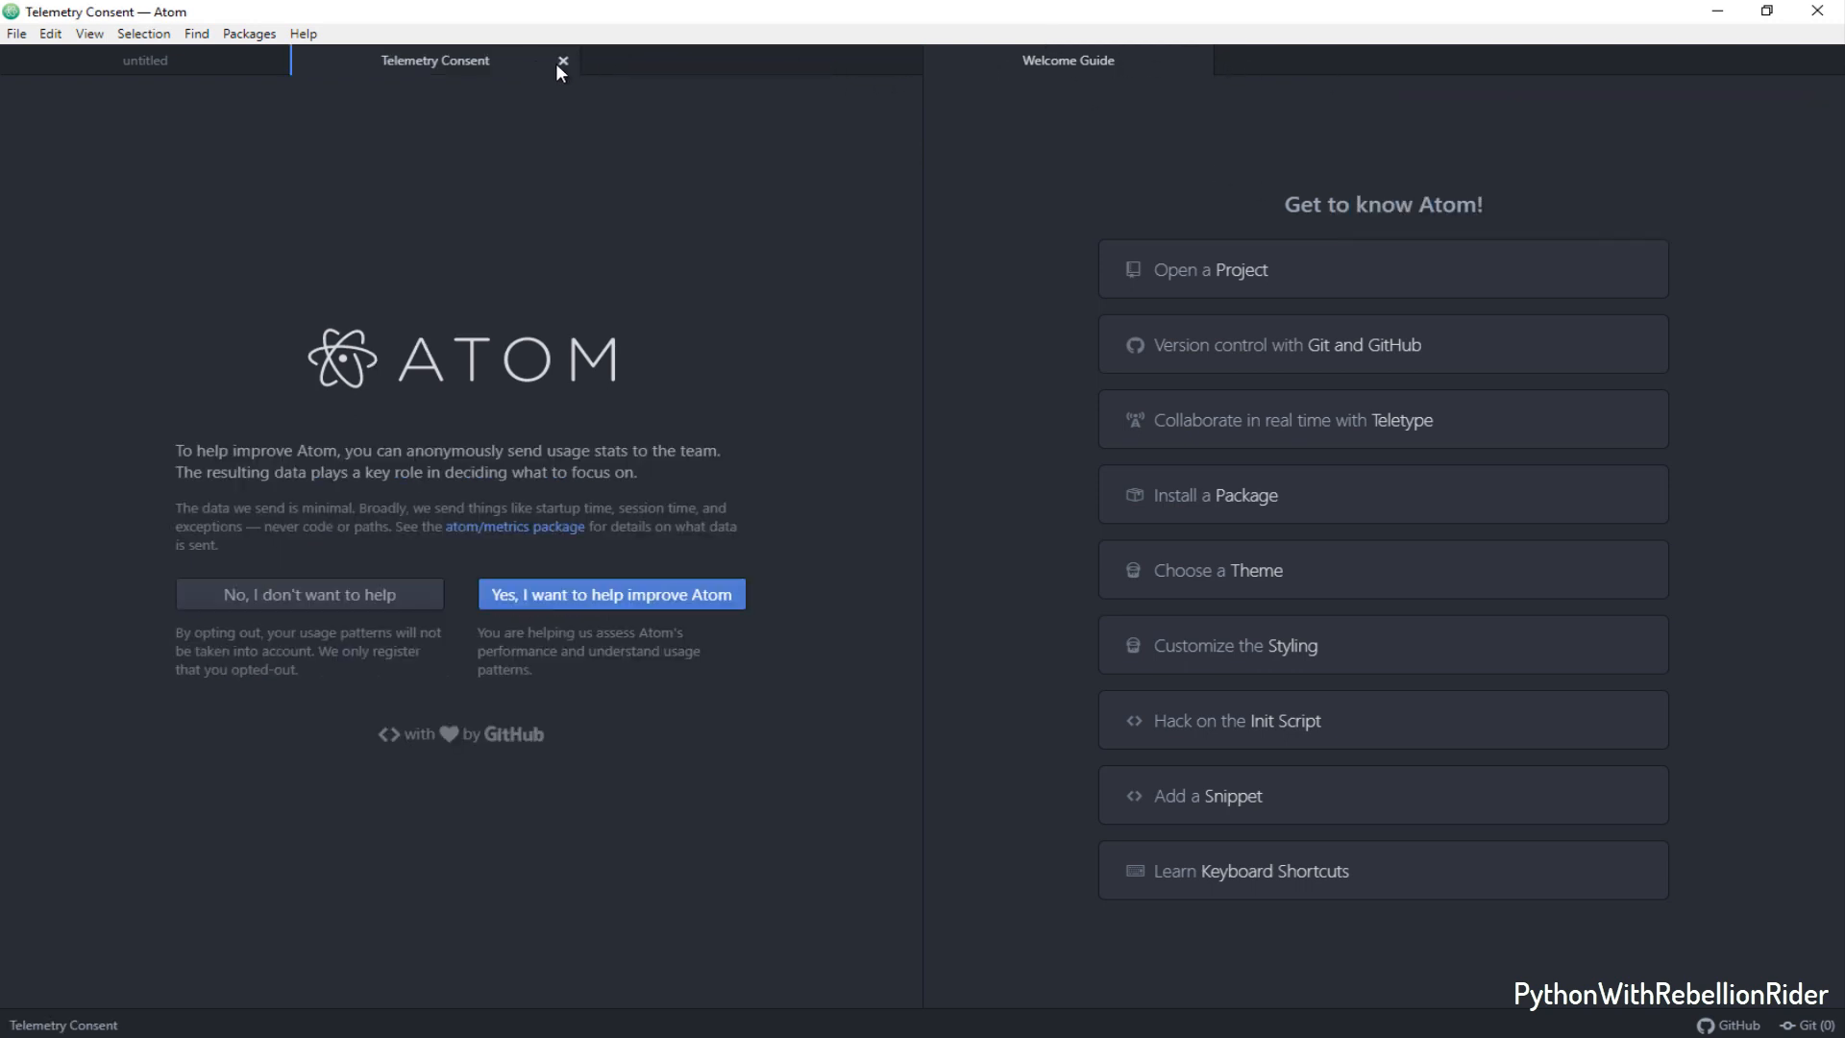
left_click(559, 60)
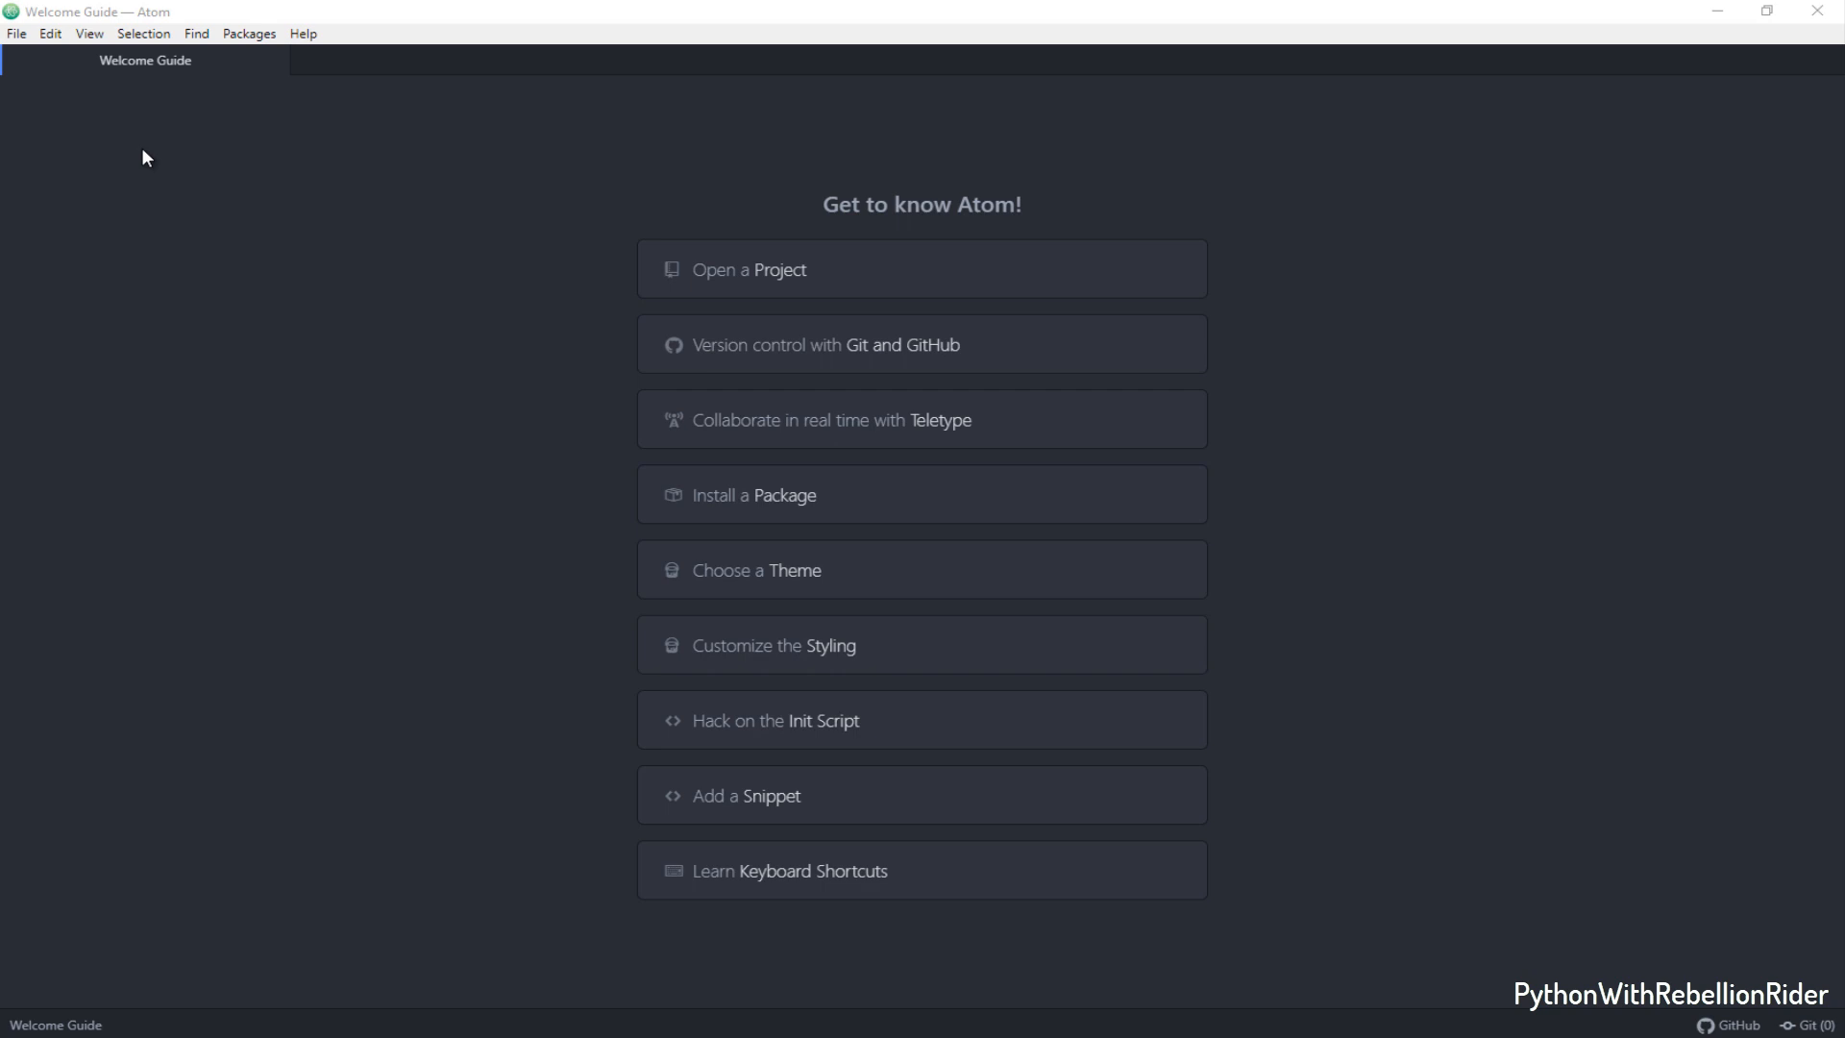
mouse_move(19, 39)
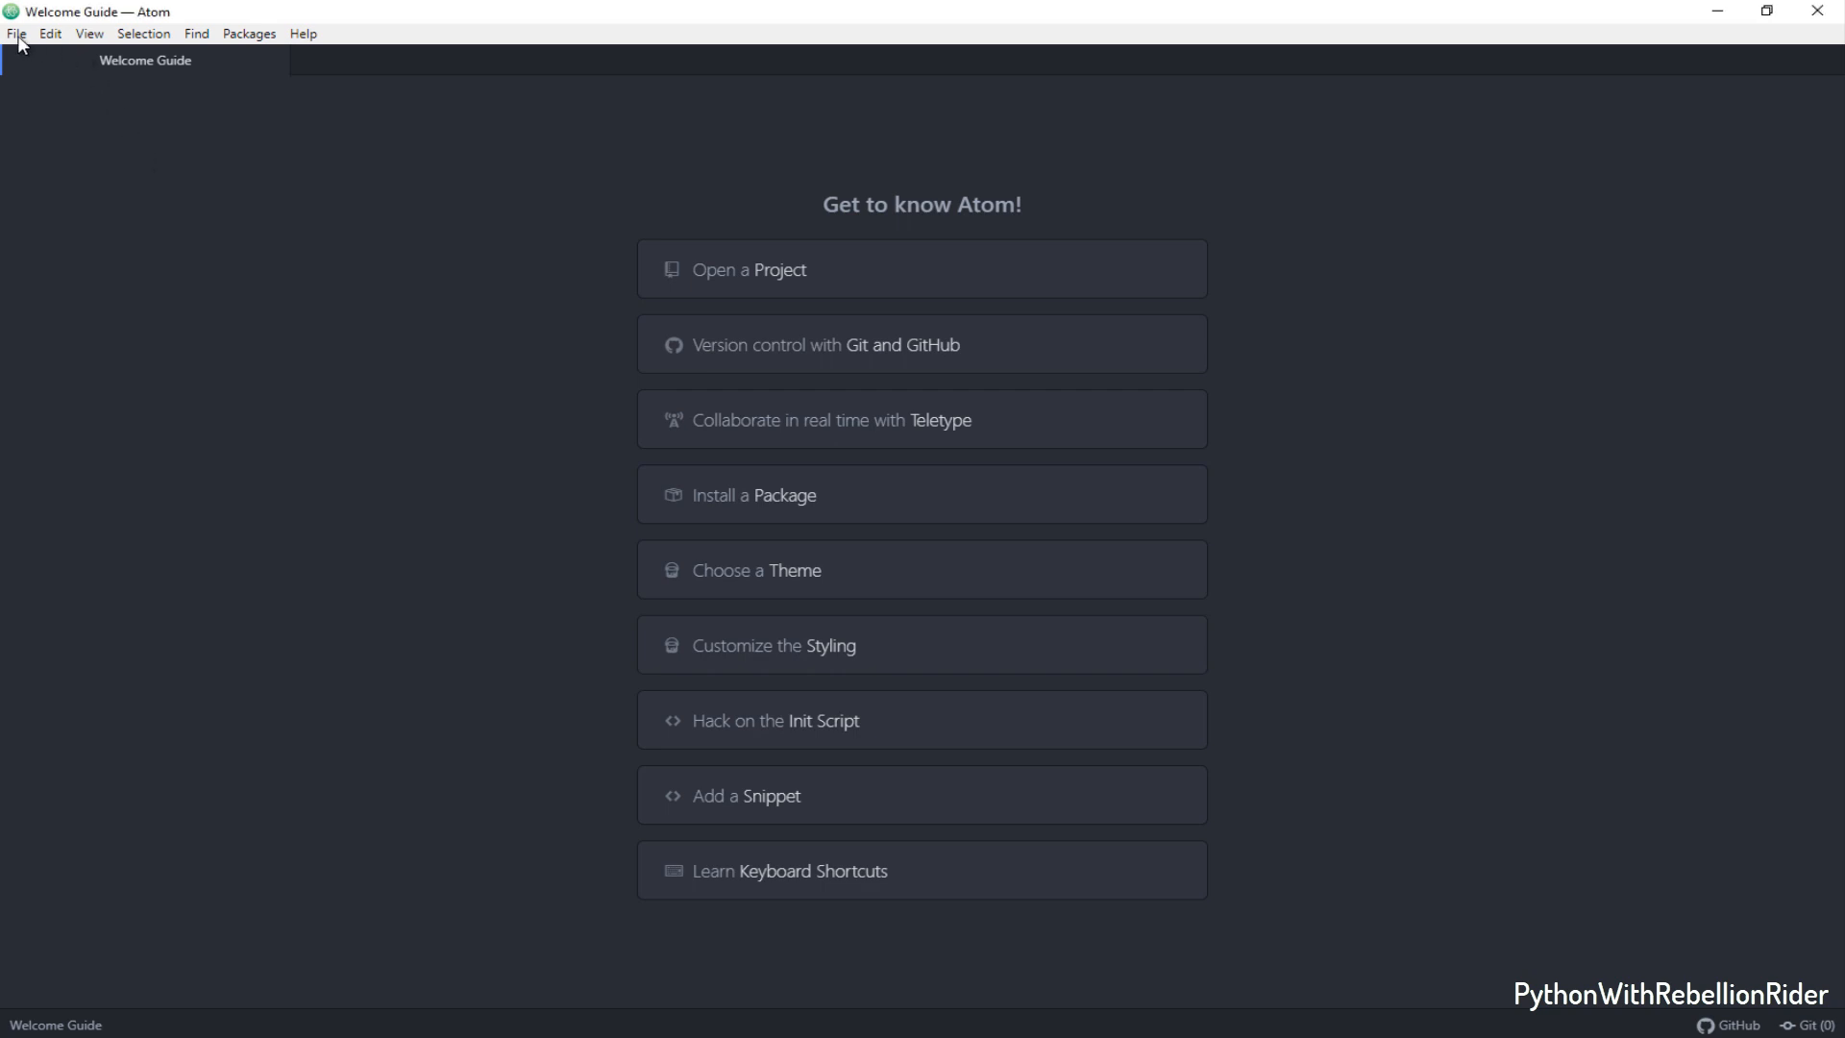
- Open File > Settings and go to the Install Packages page
left_click(16, 33)
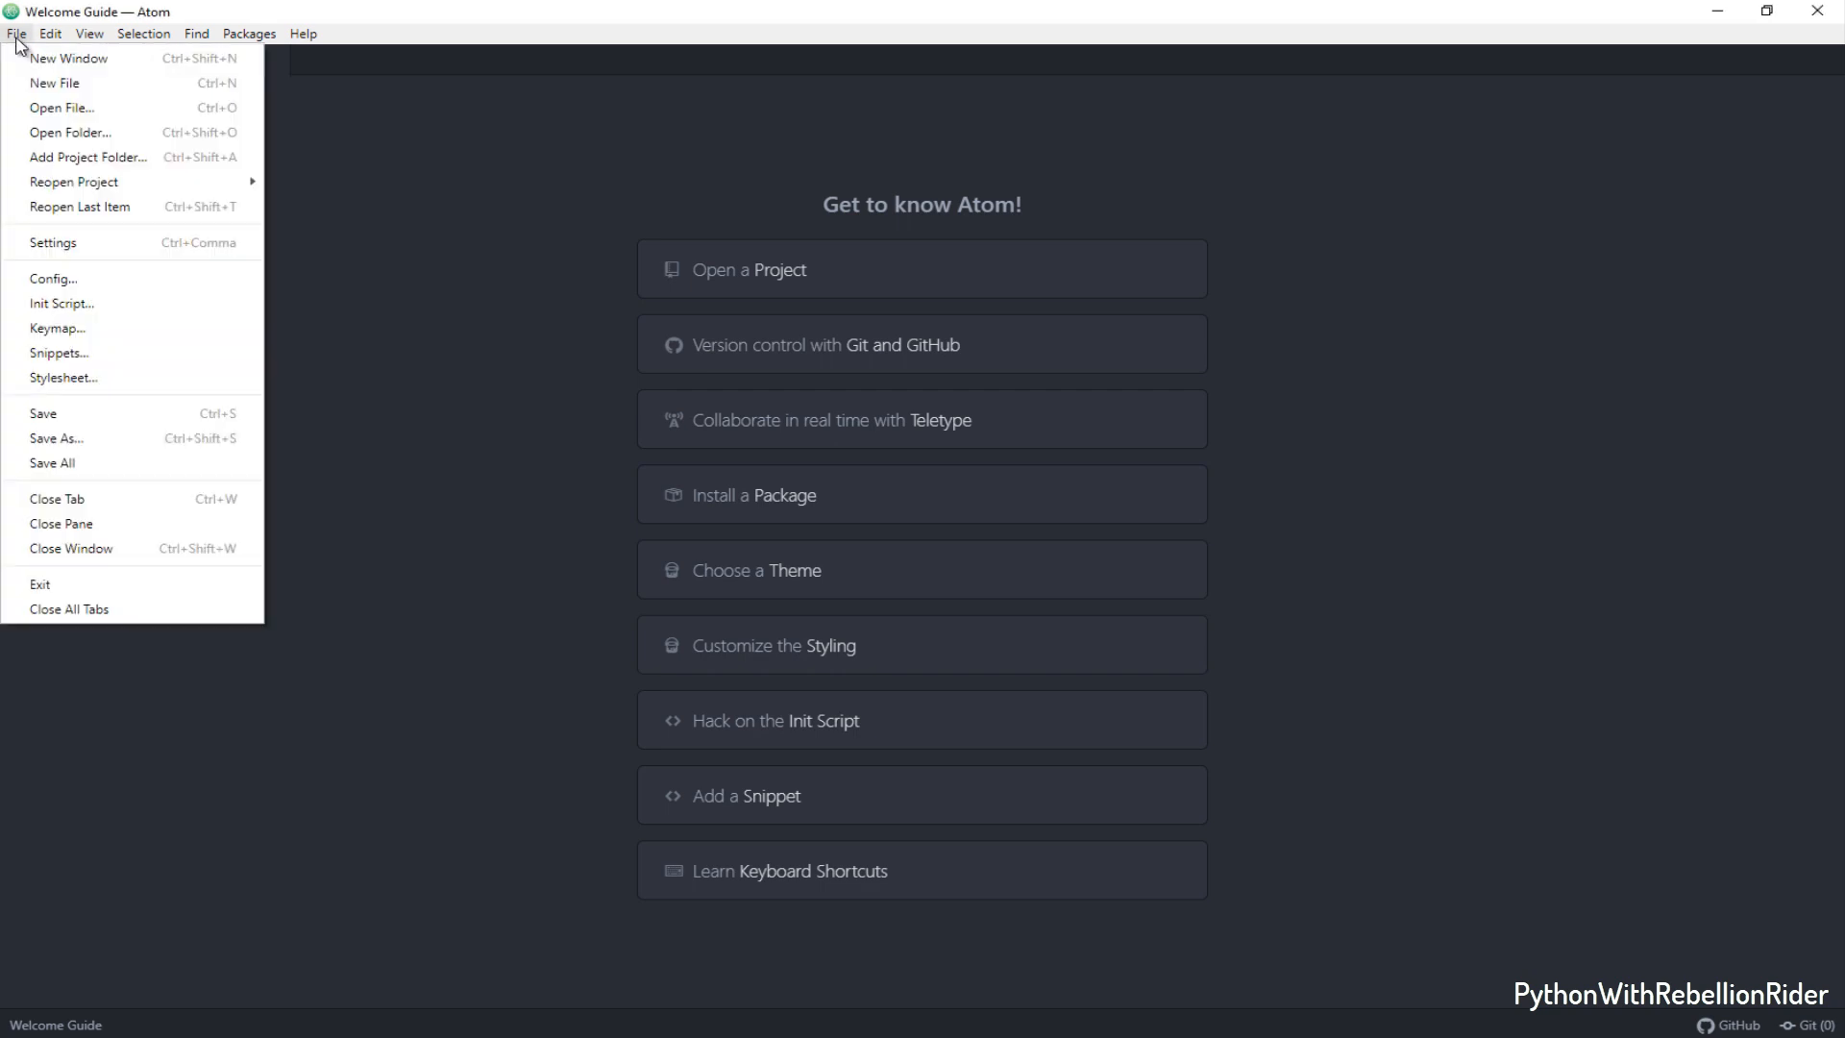
mouse_move(13, 255)
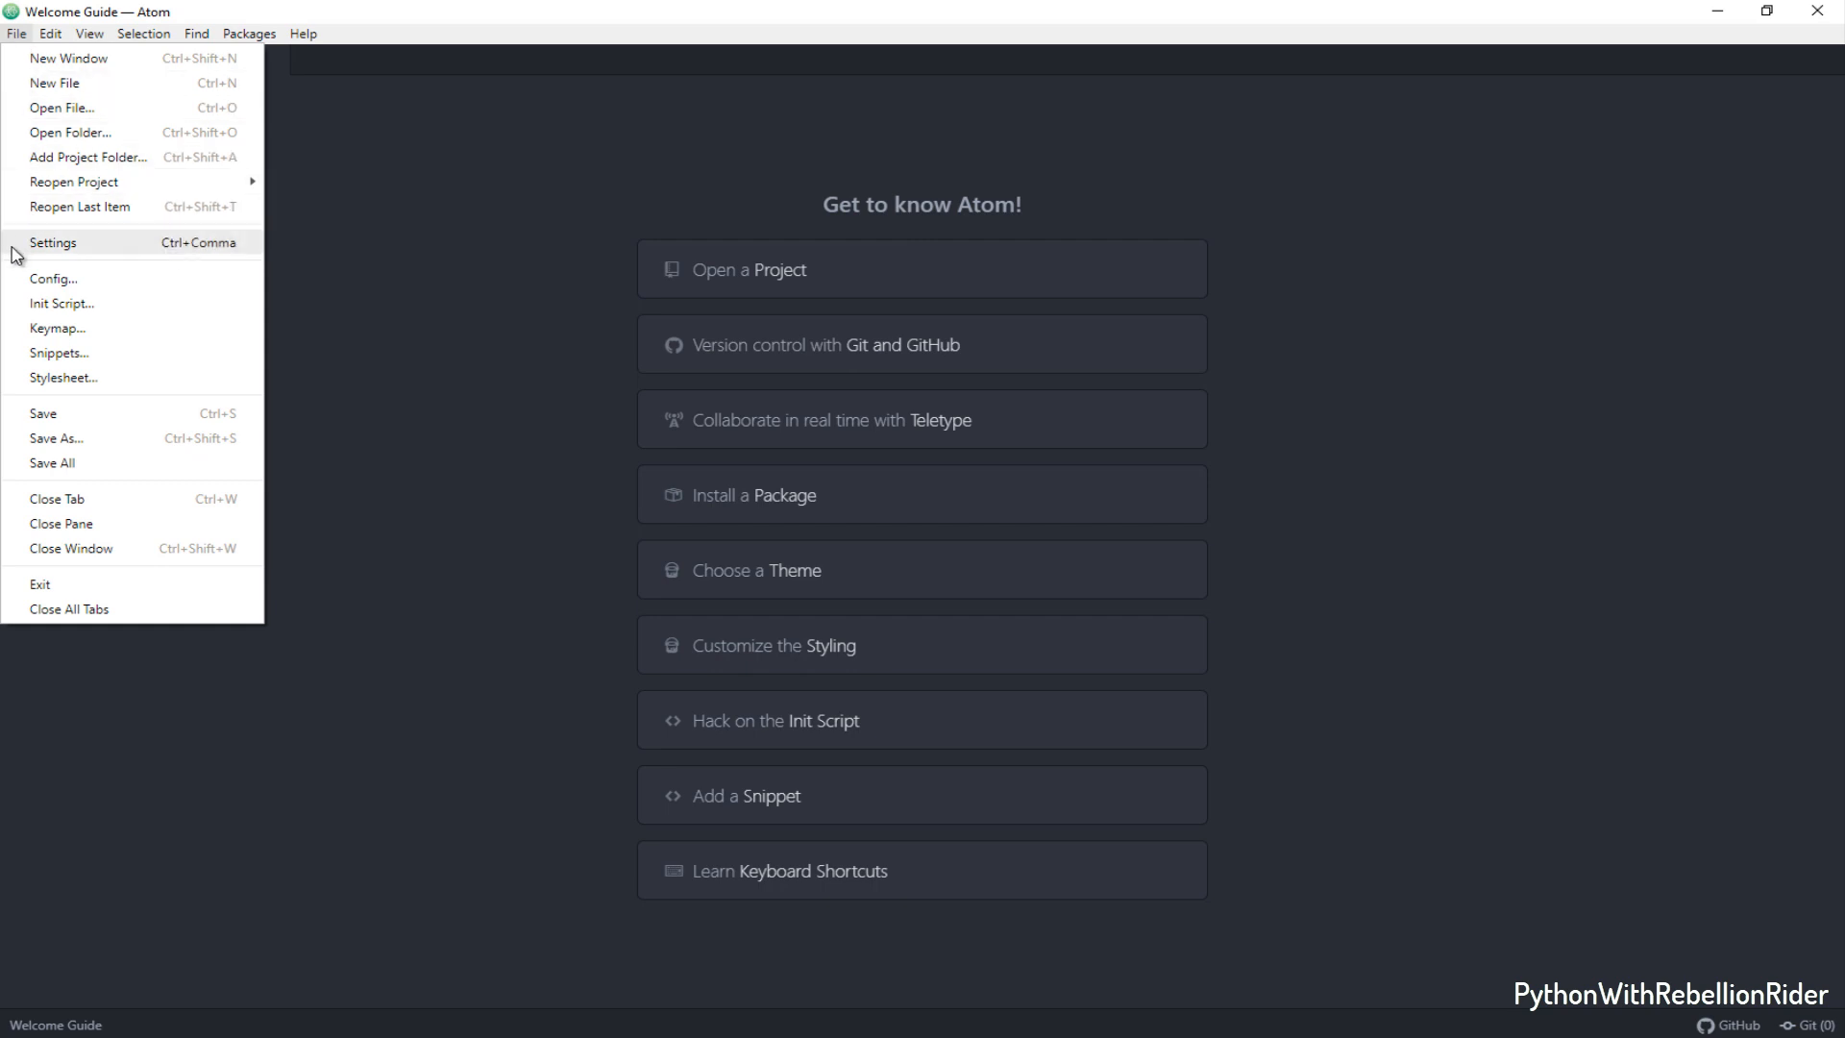
left_click(53, 242)
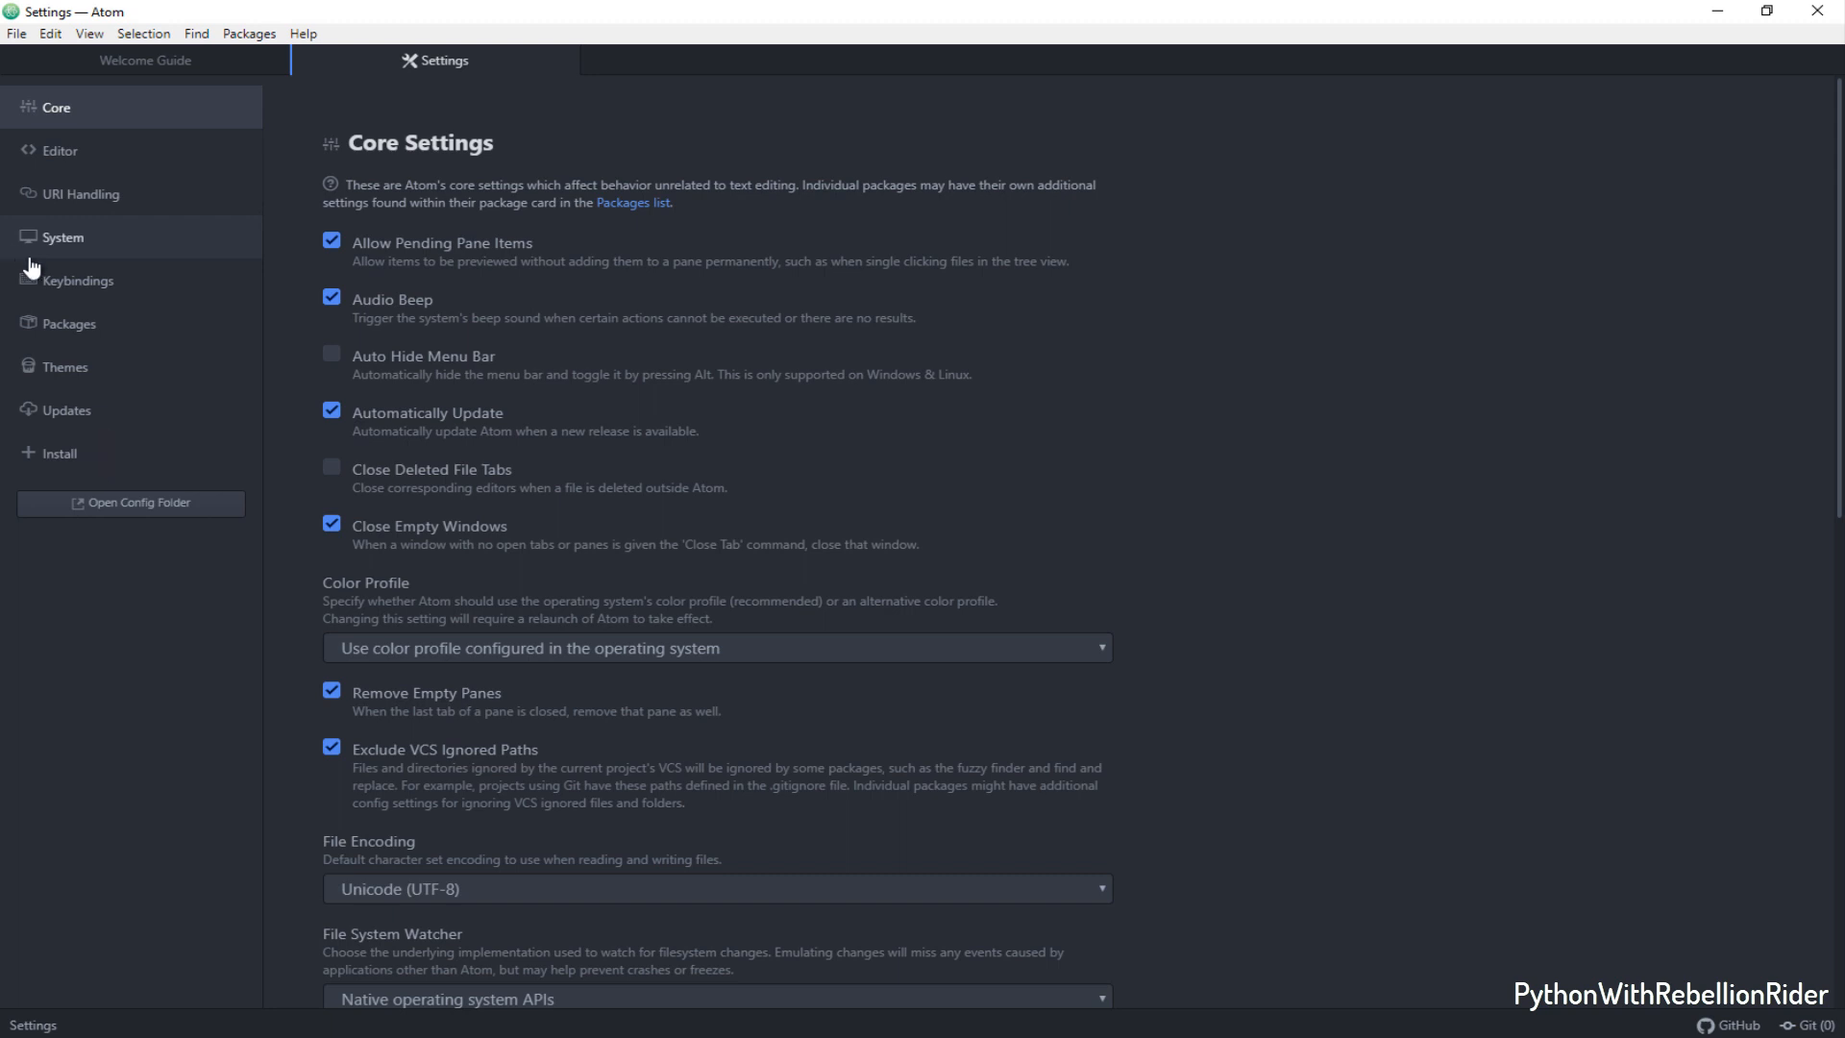
left_click(58, 454)
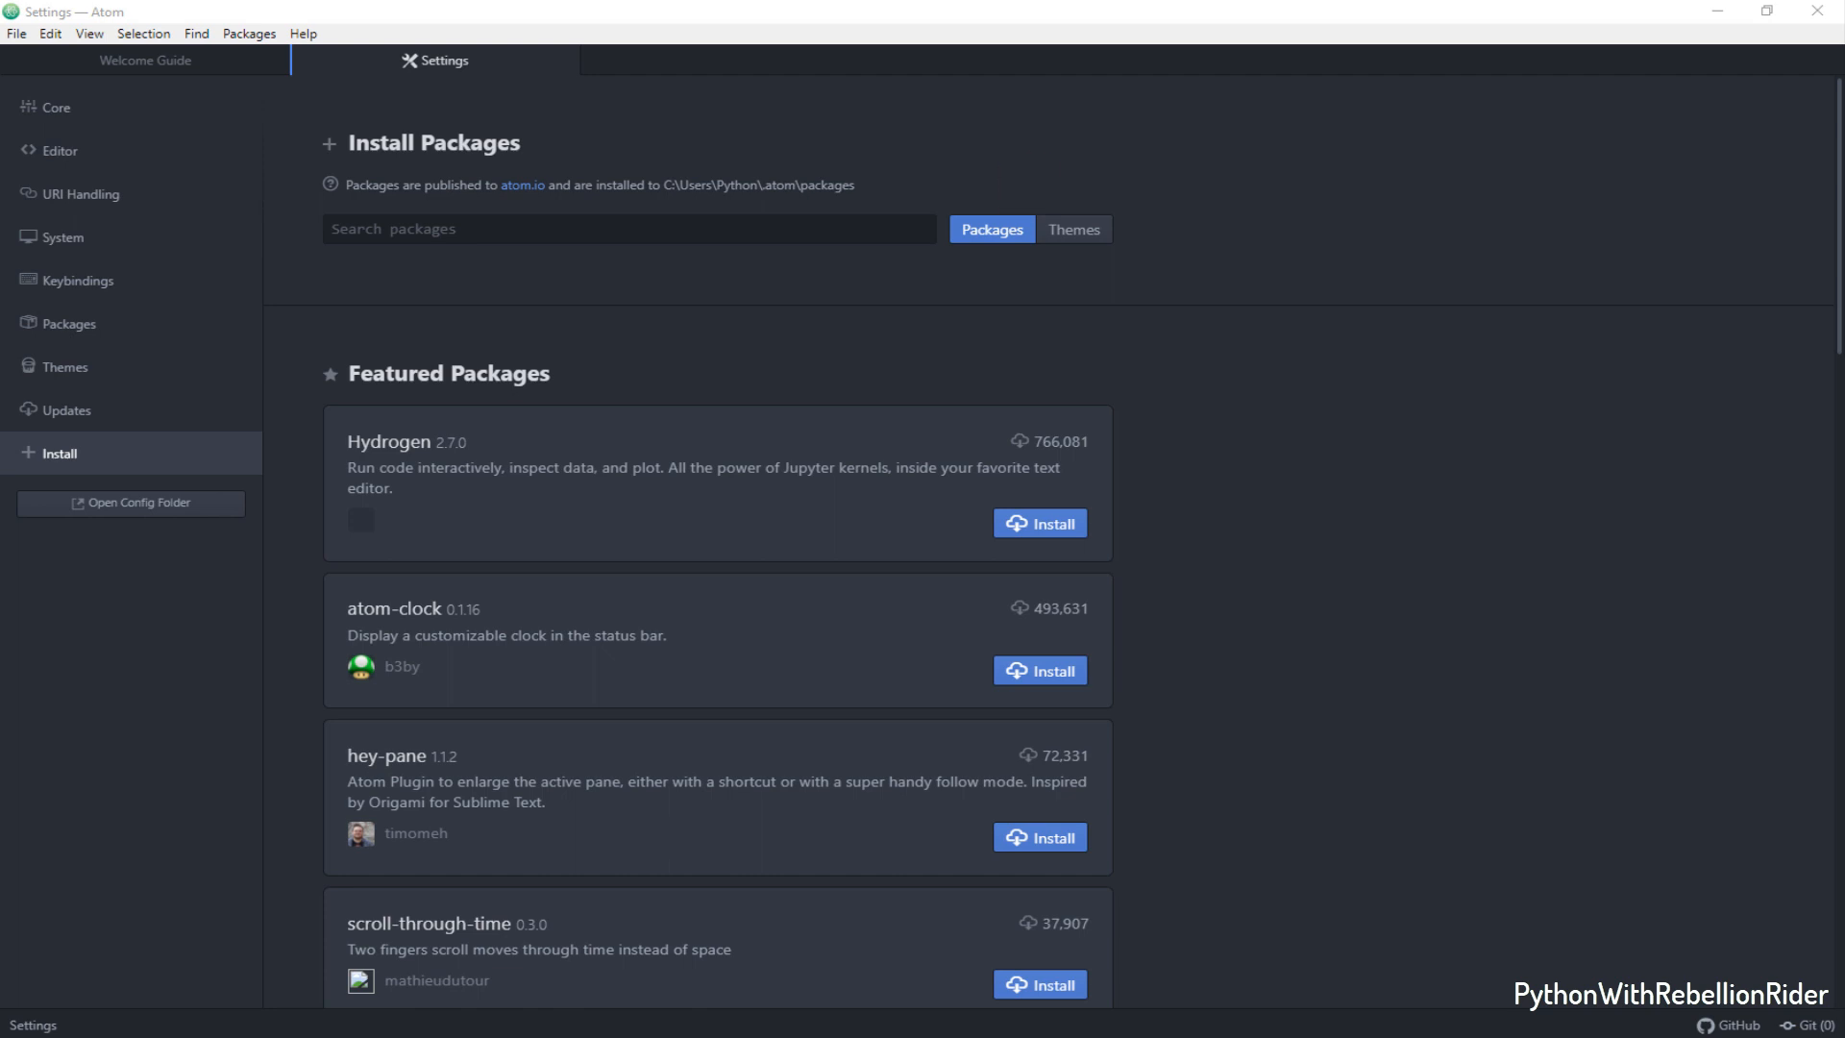
- Search packages for 'script' and install the script package
left_click(627, 228)
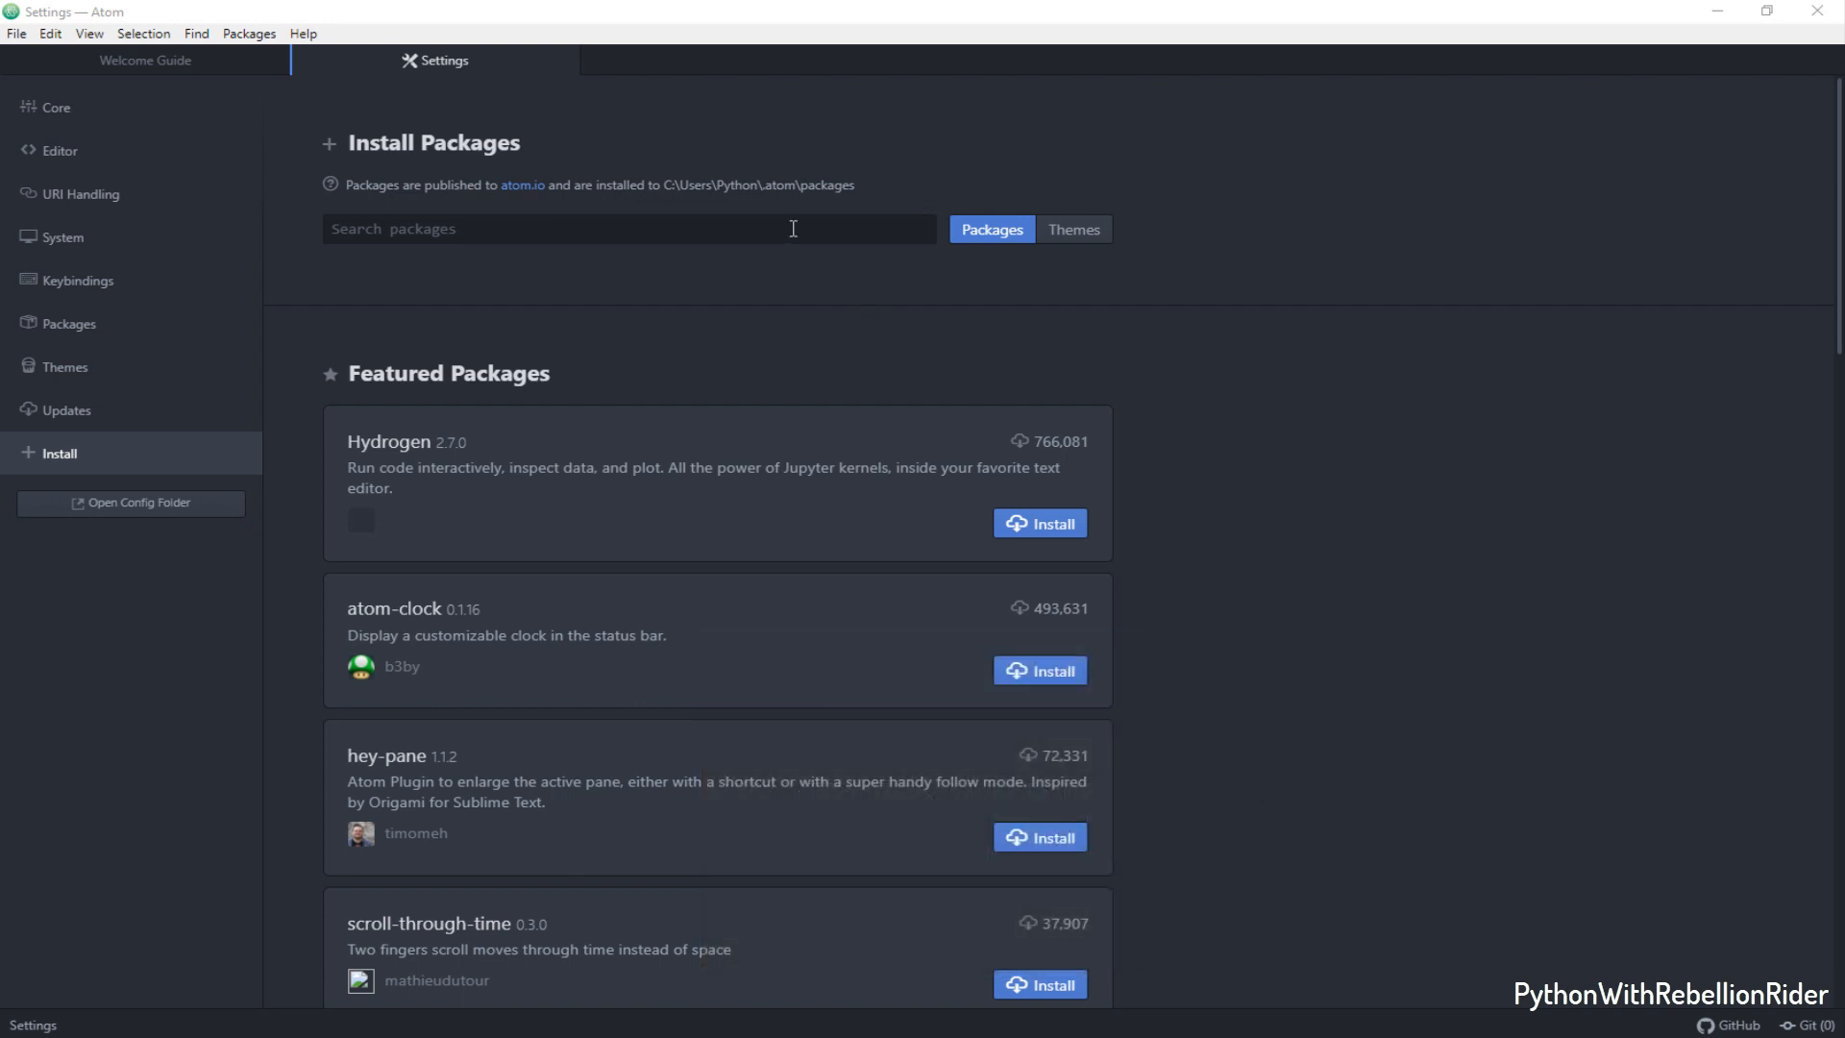
type("script")
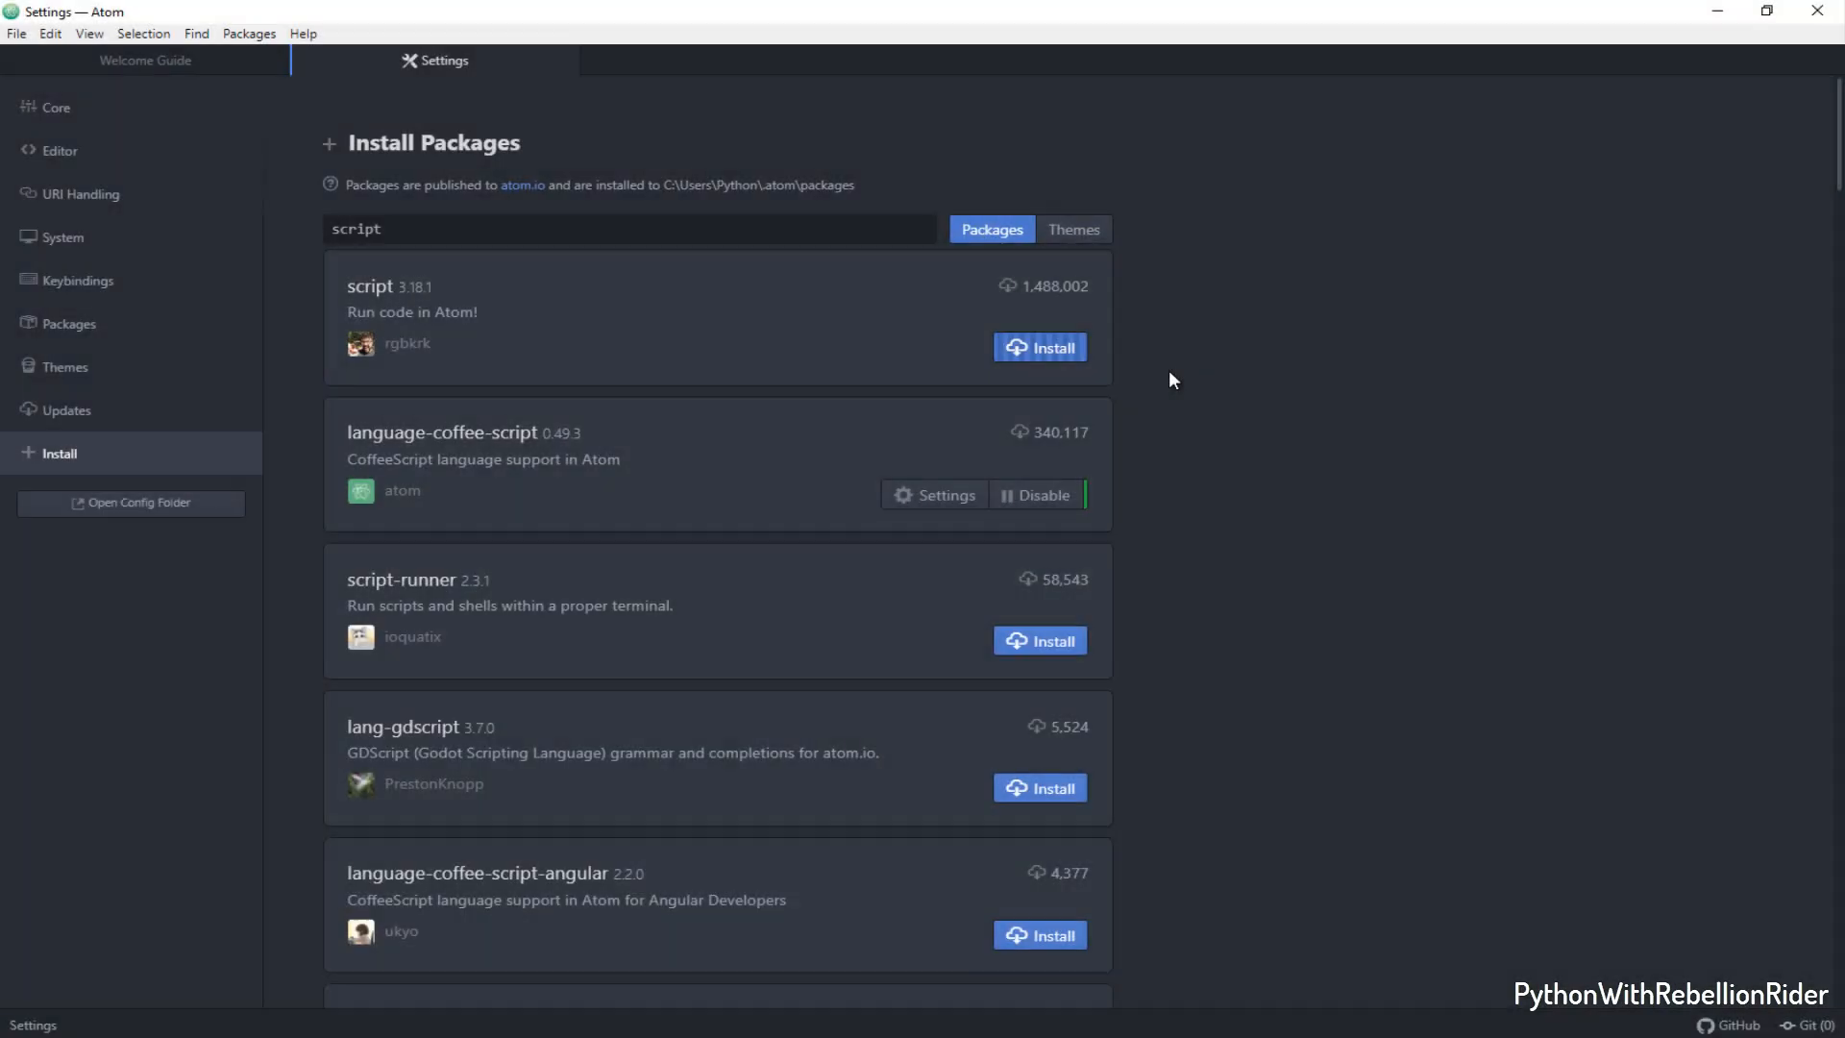
left_click(1040, 347)
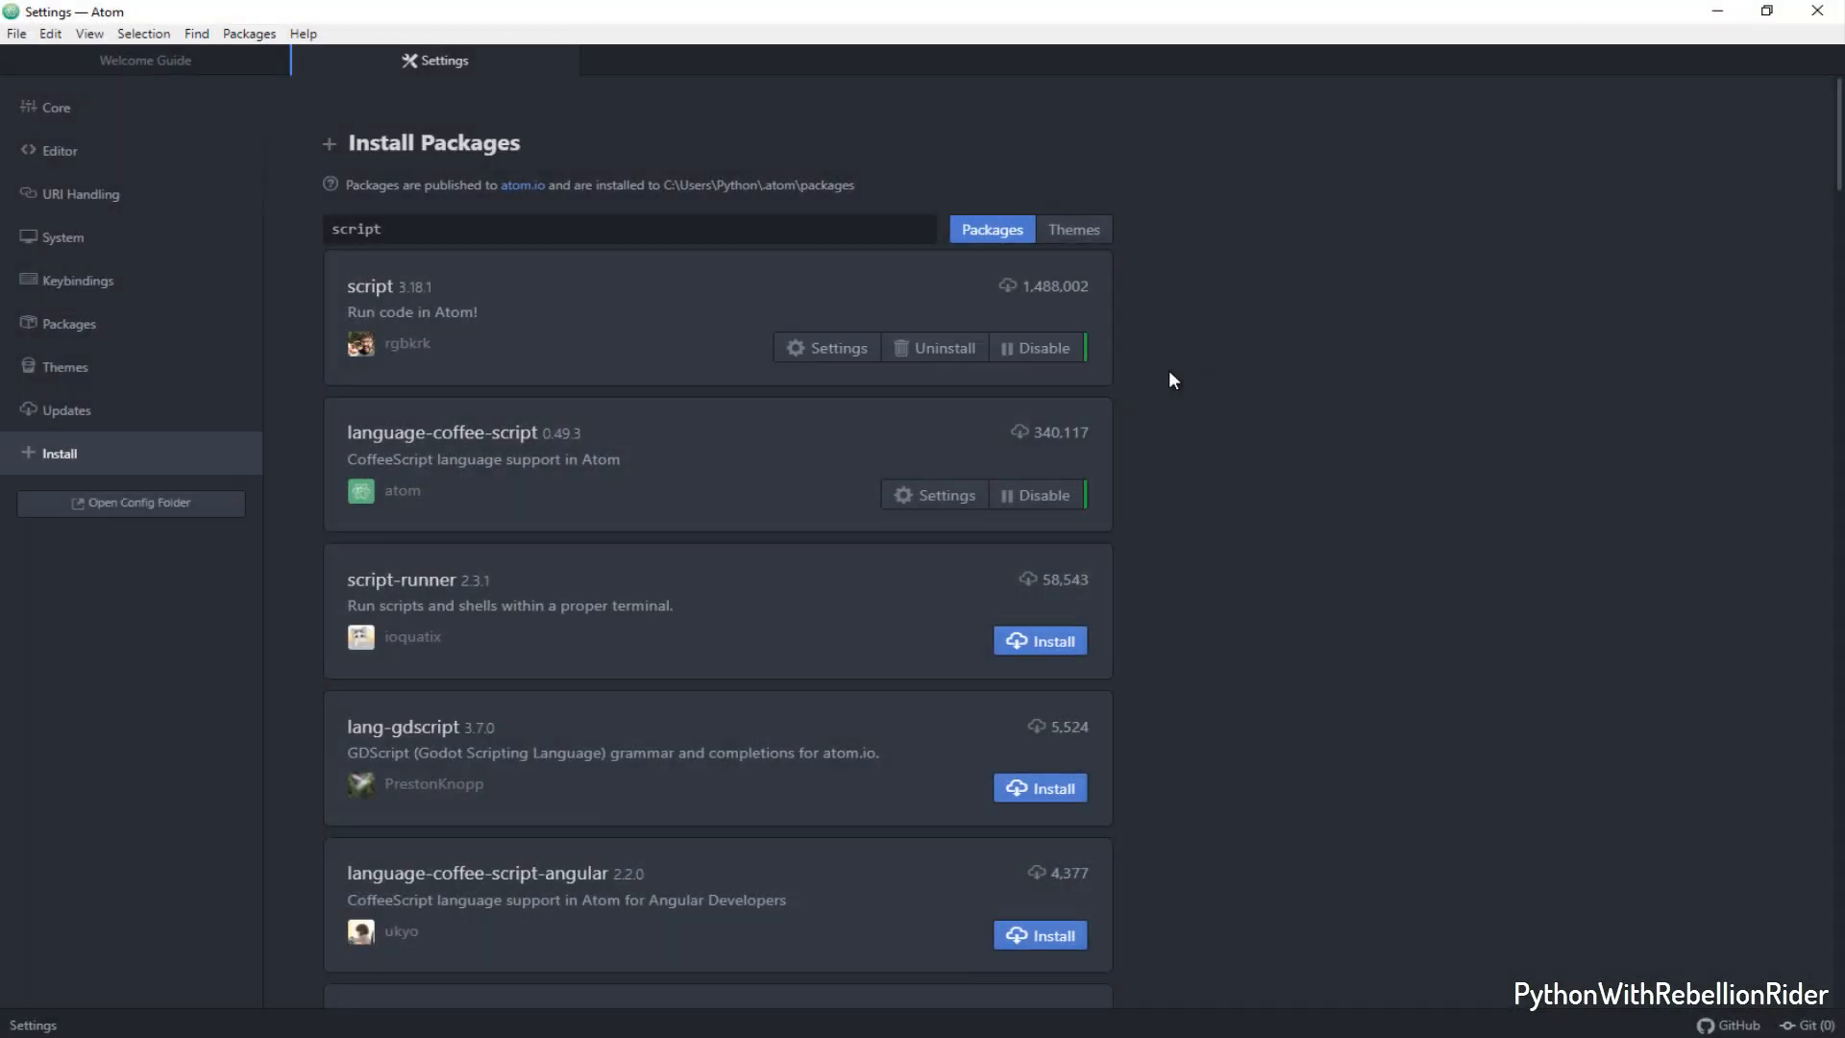
mouse_move(828, 401)
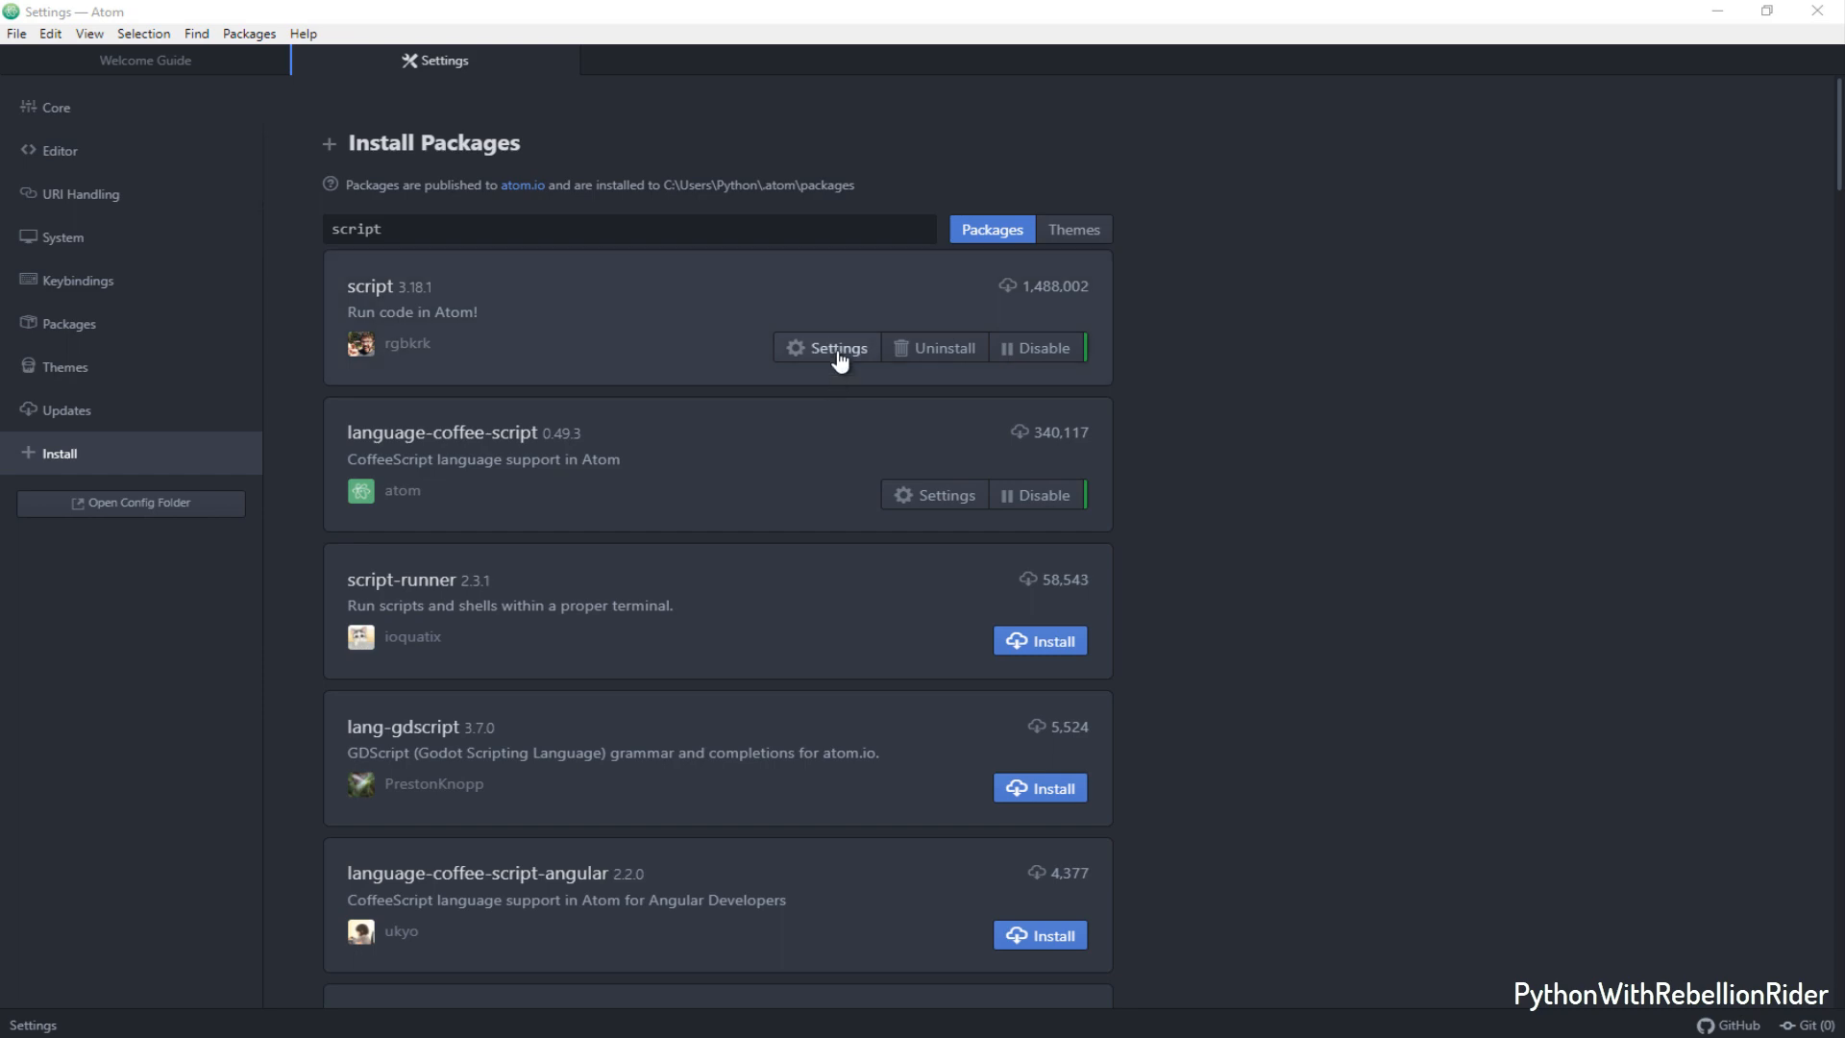
- Open the script package's settings and scroll its README to the command and shortcut reference table
left_click(835, 348)
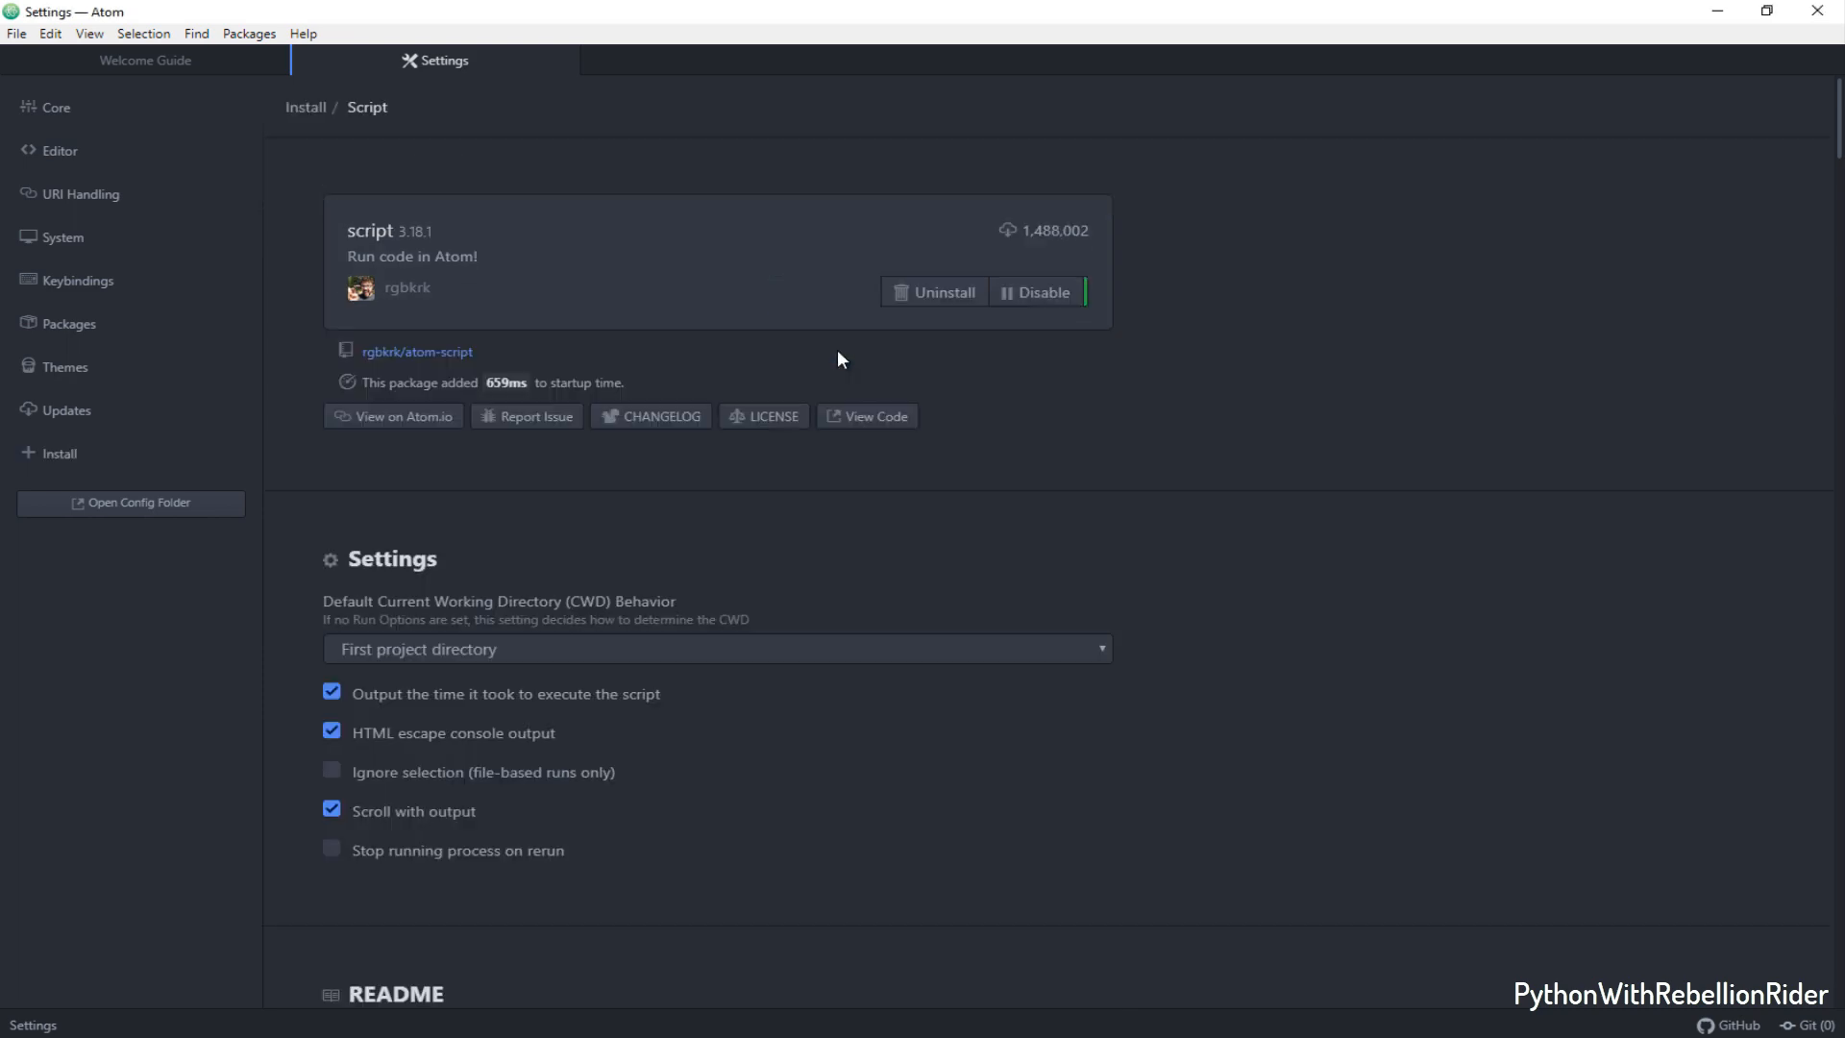
scroll("down", 3)
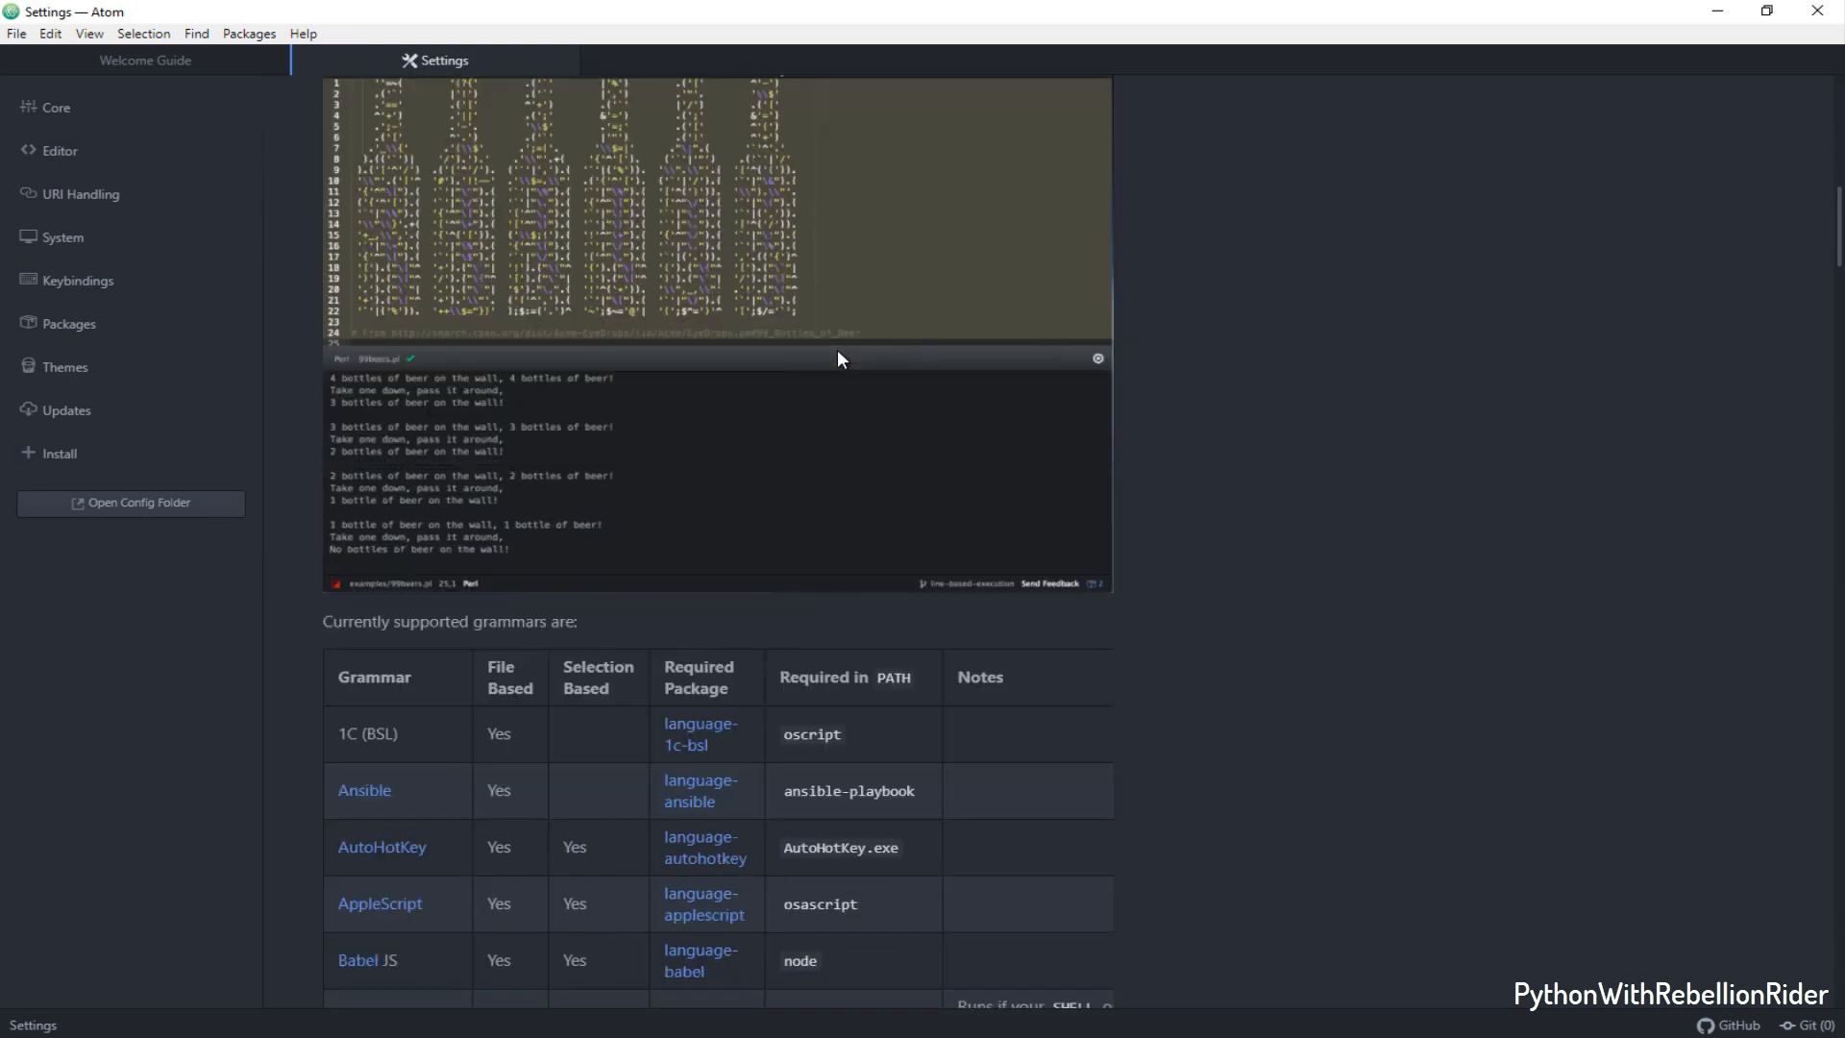
scroll("down", 3)
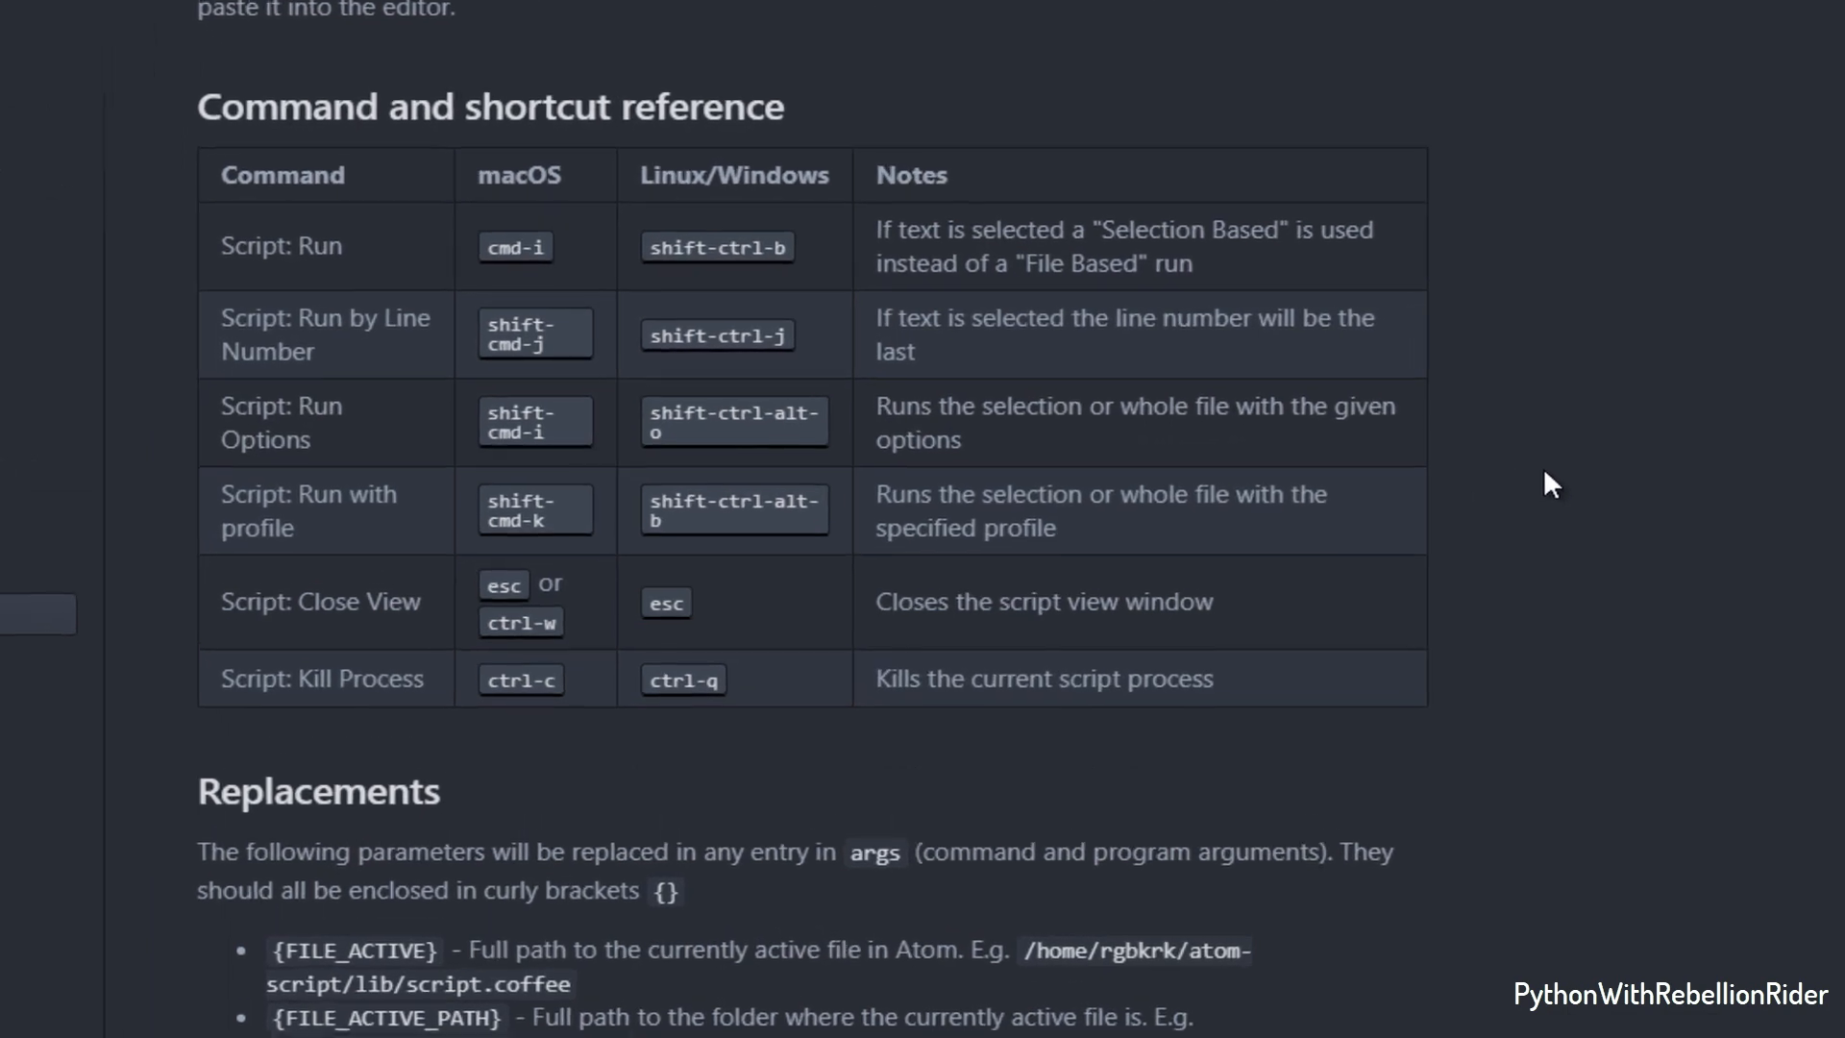
scroll("up", 3)
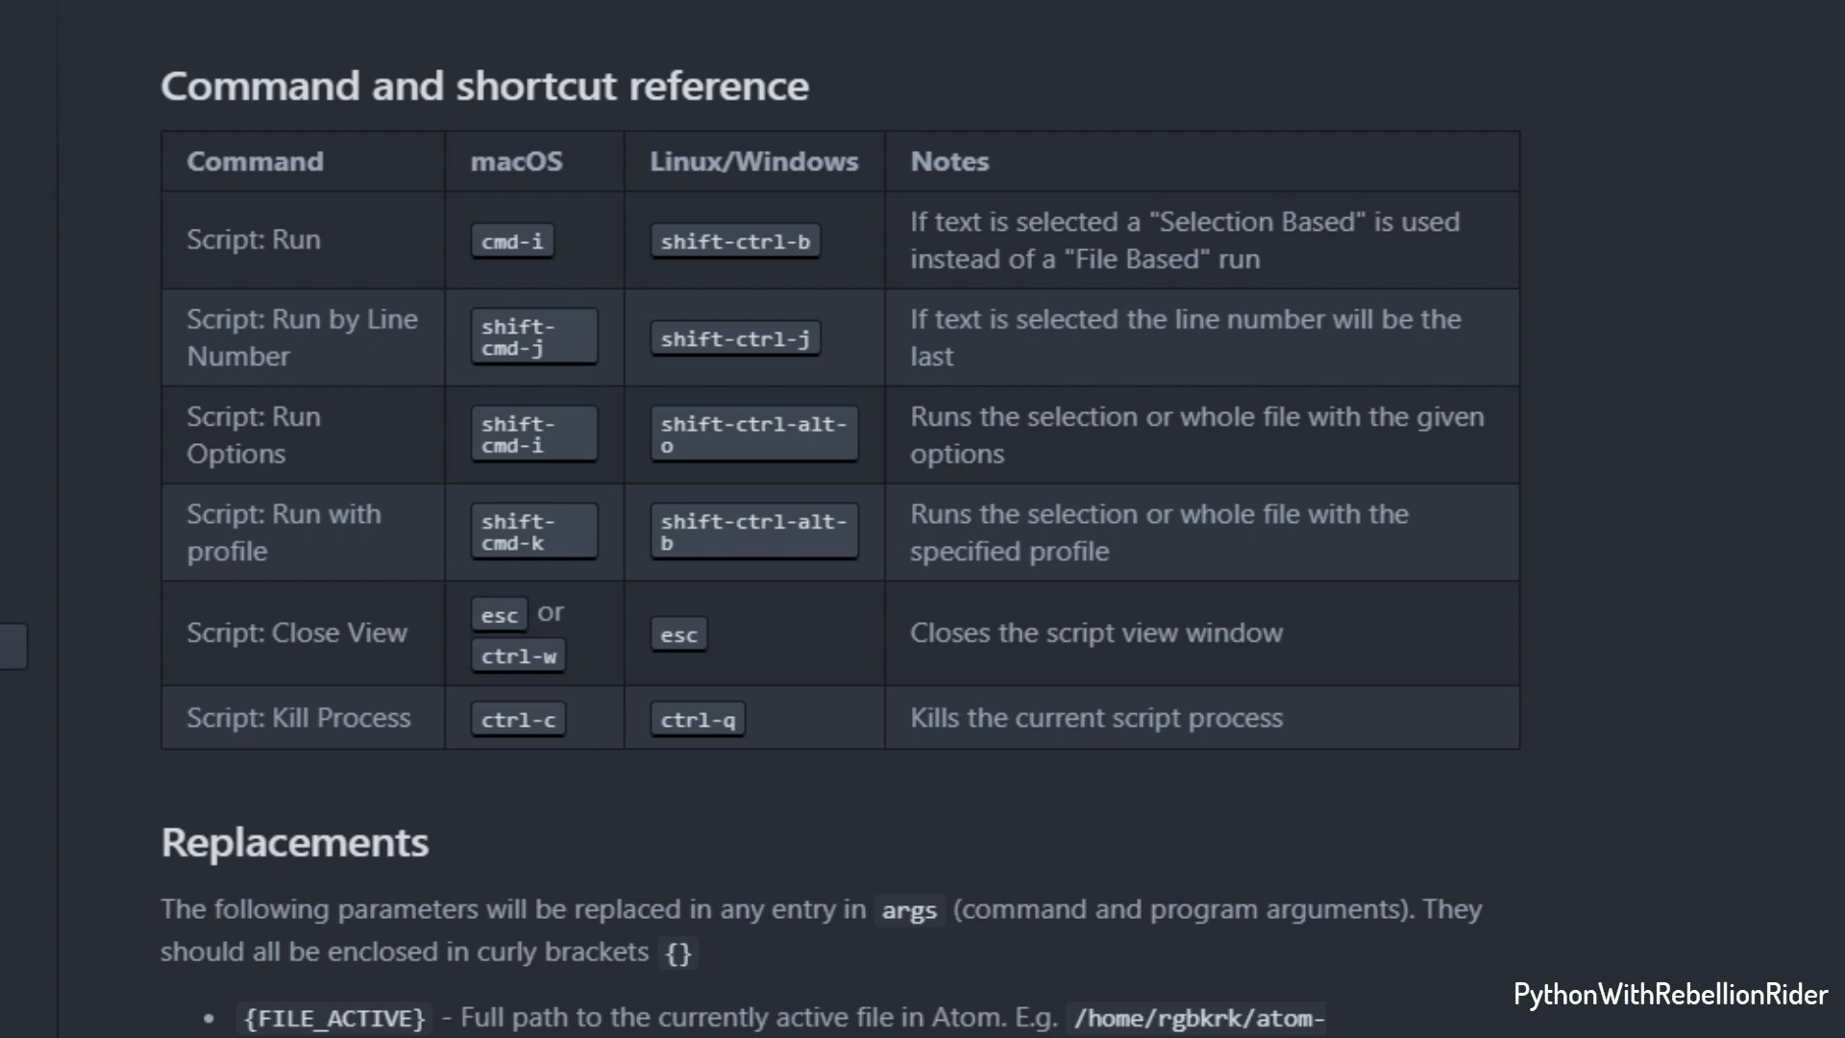
scroll("down", 3)
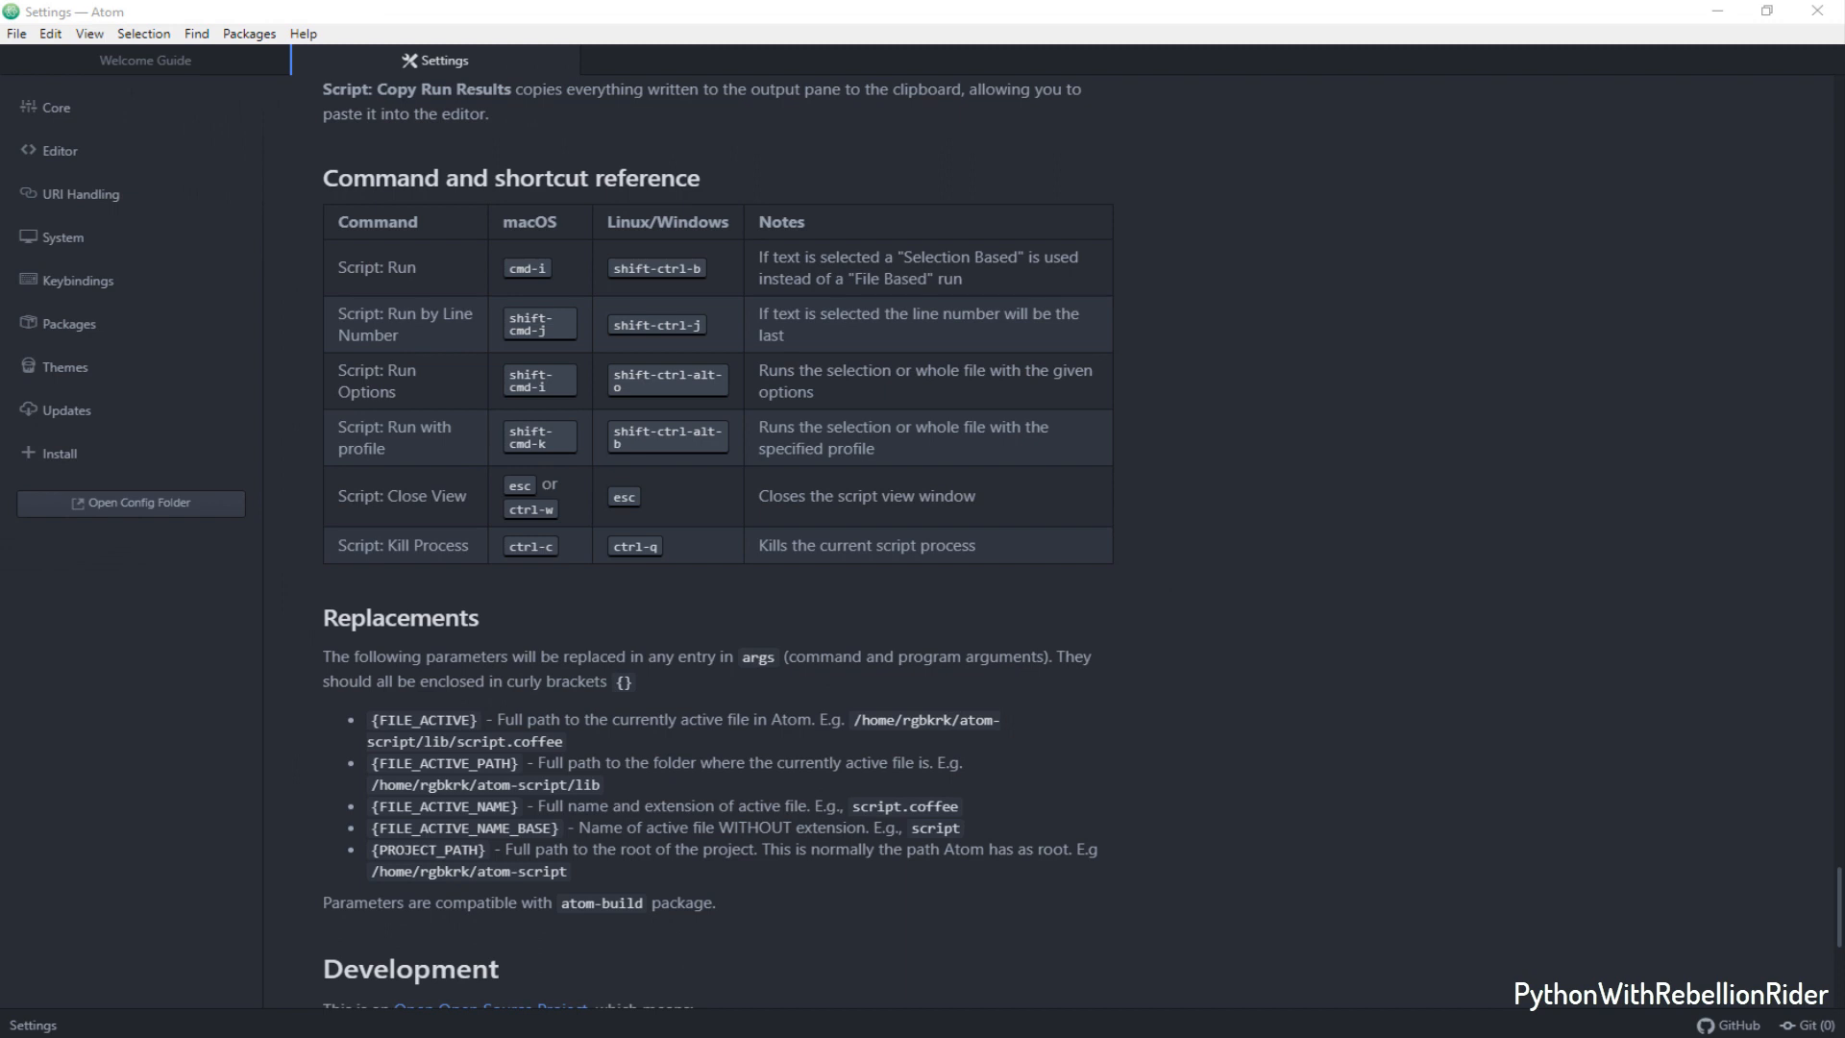
scroll("down", 3)
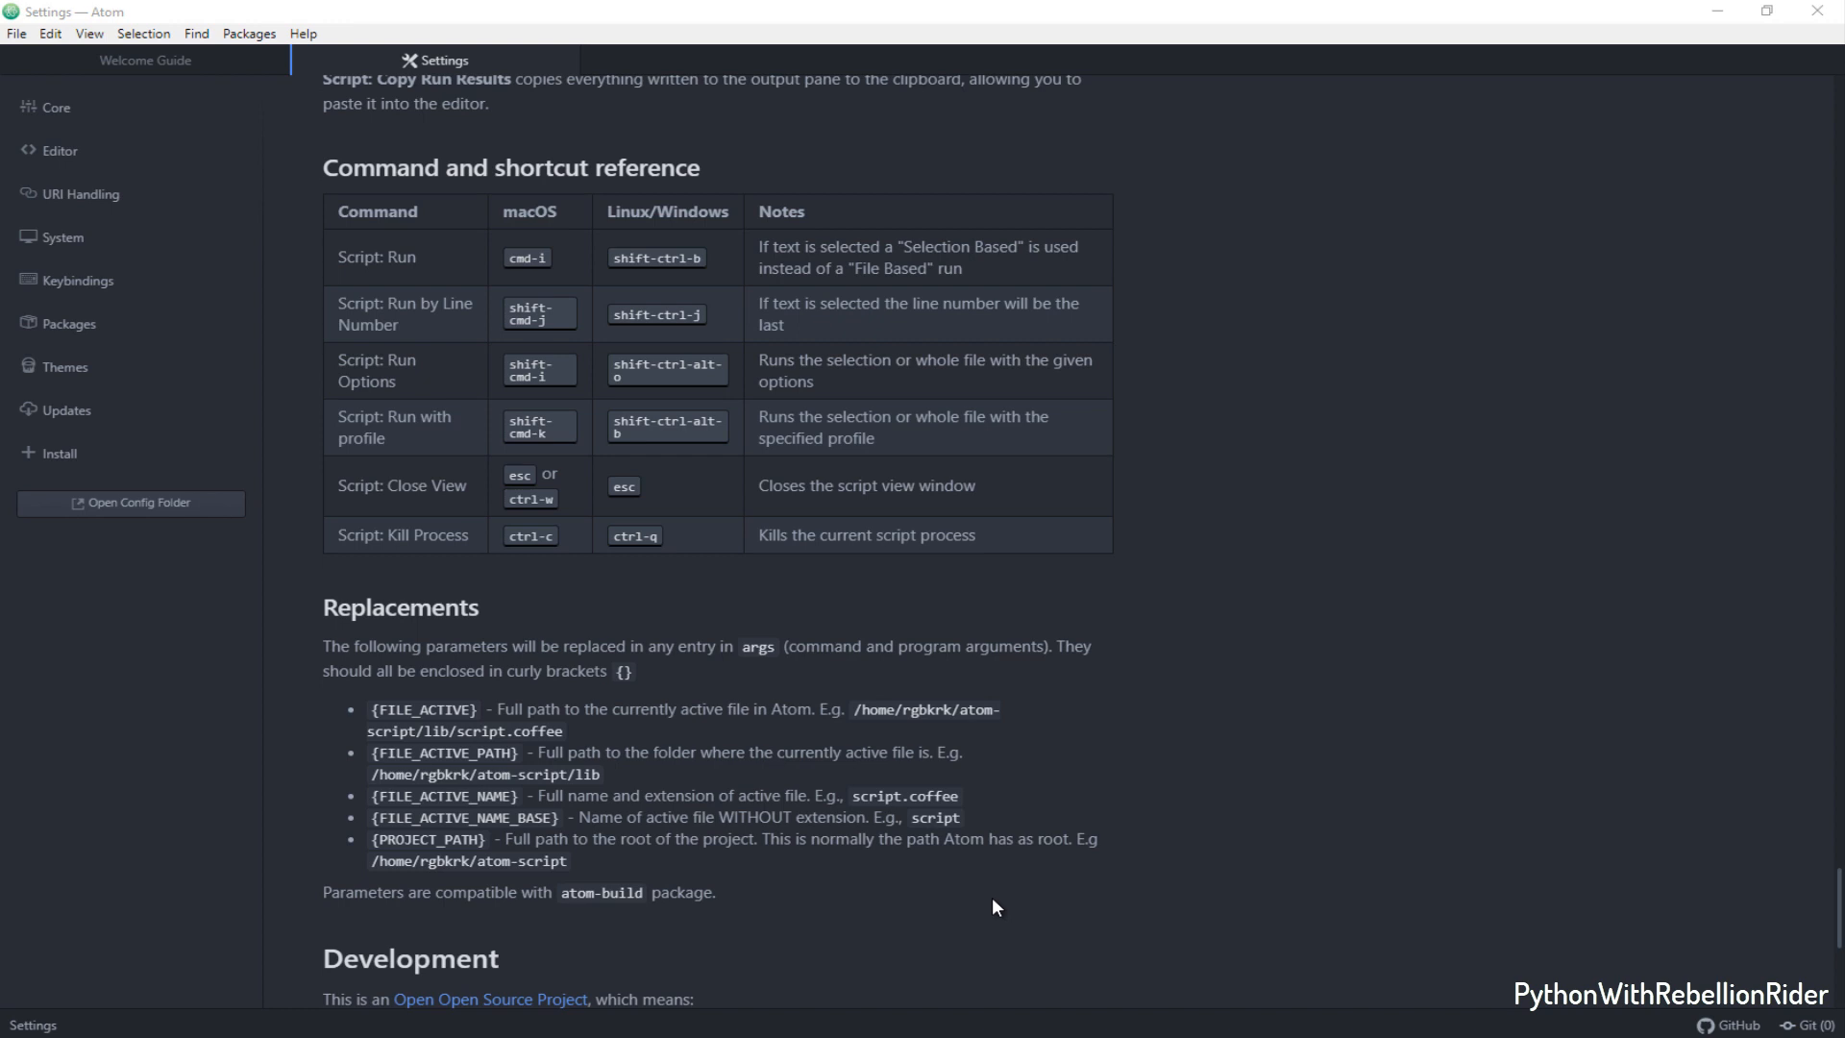
- Create a new file and save it as Check.py in Python Tutorials
key("ctrl+n")
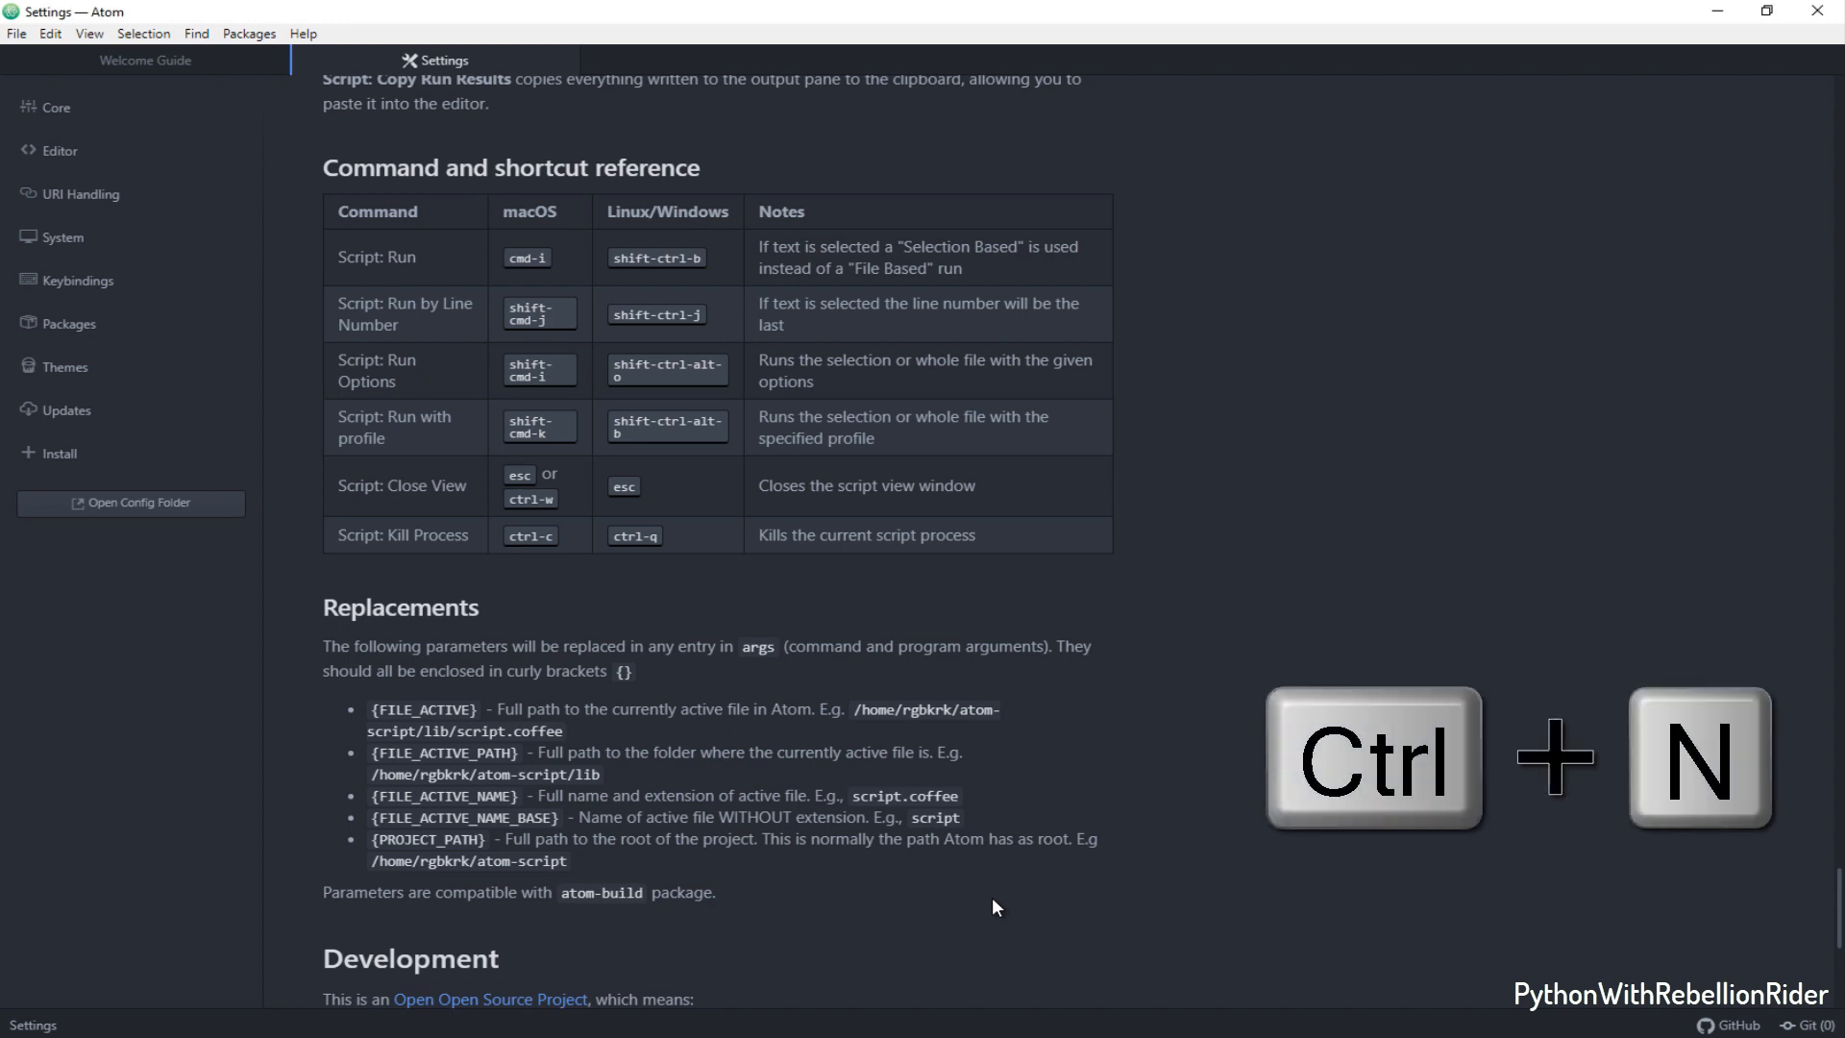
key("ctrl+n")
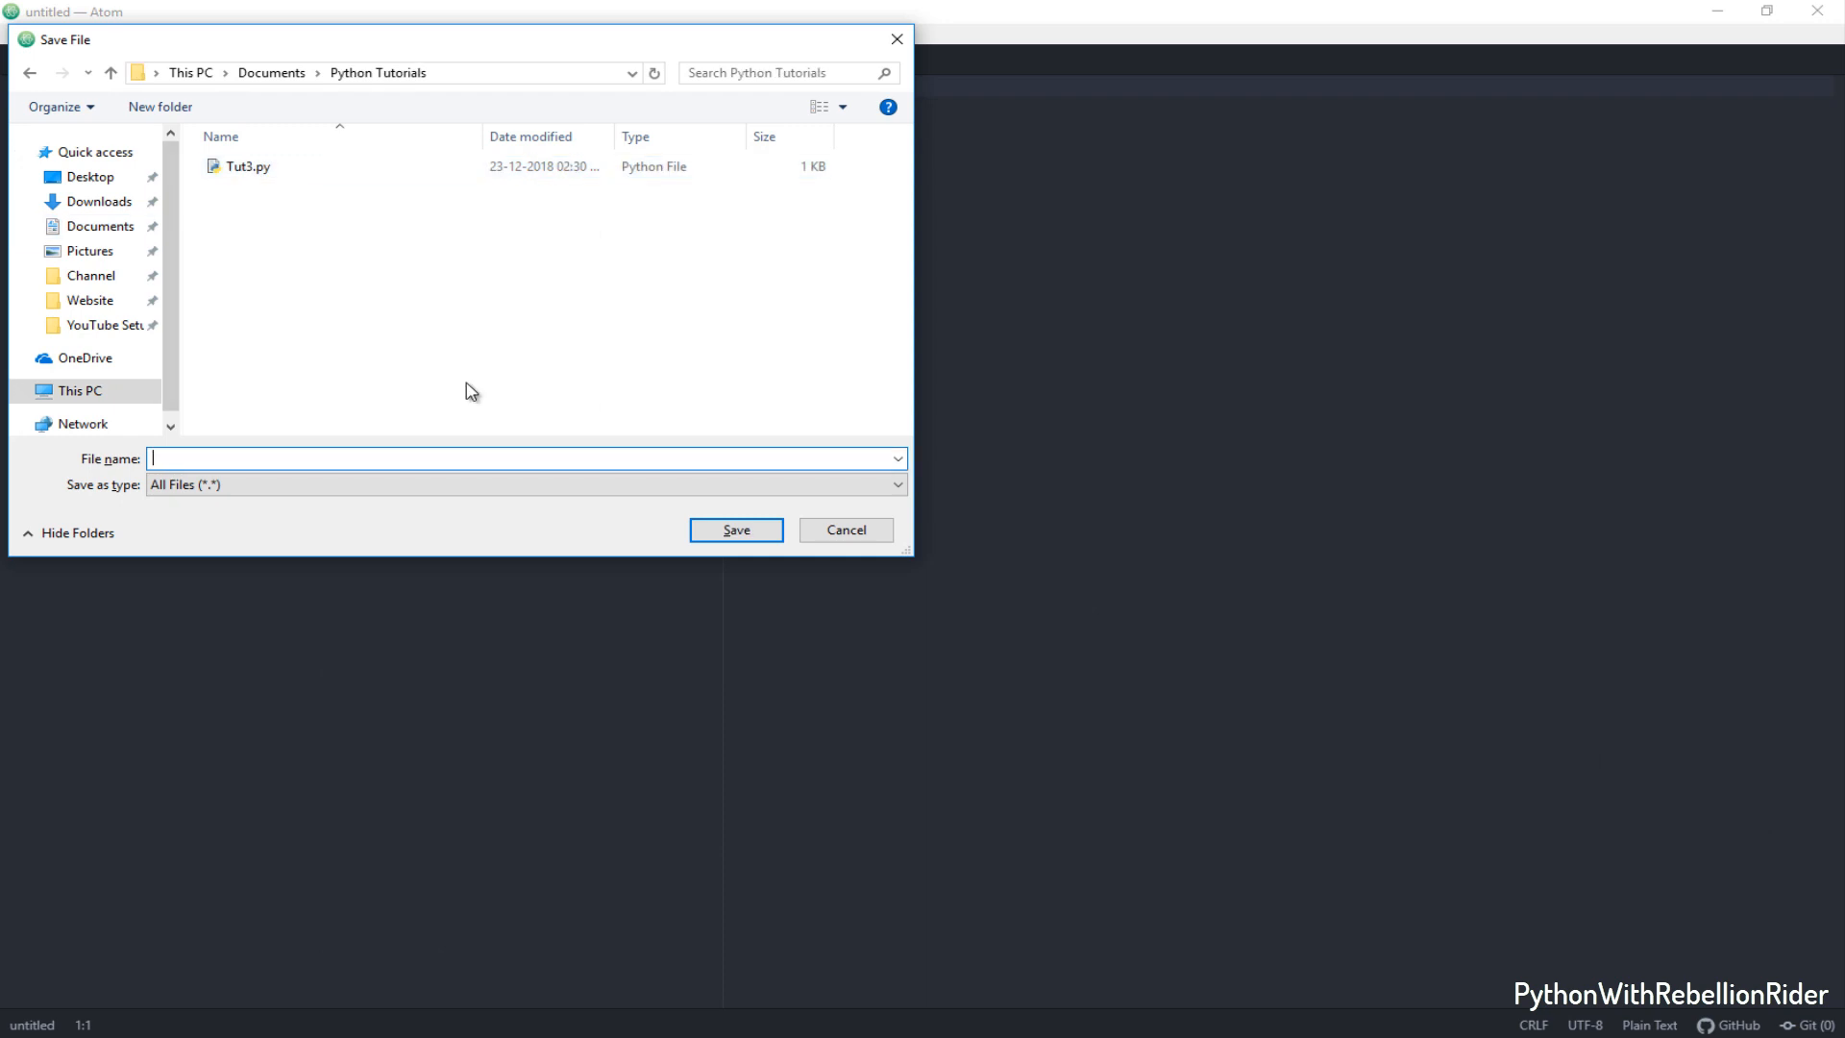
type("C")
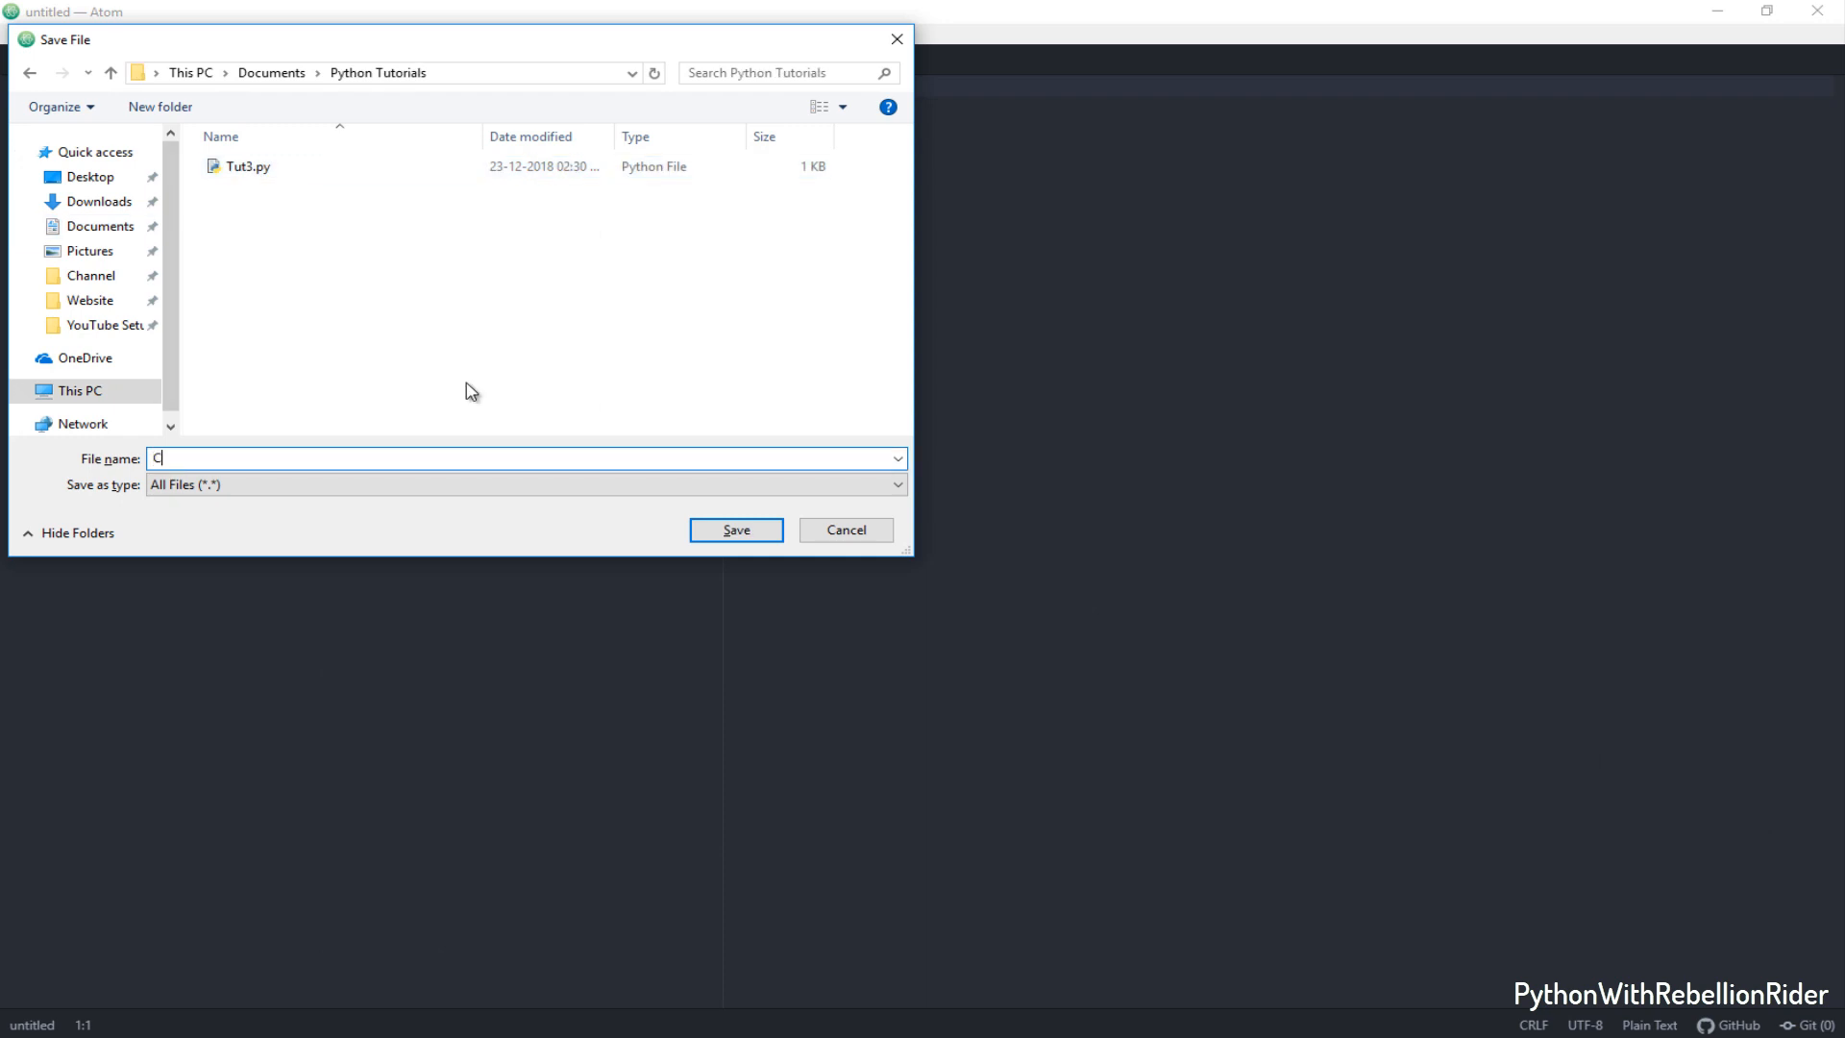
left_click(736, 529)
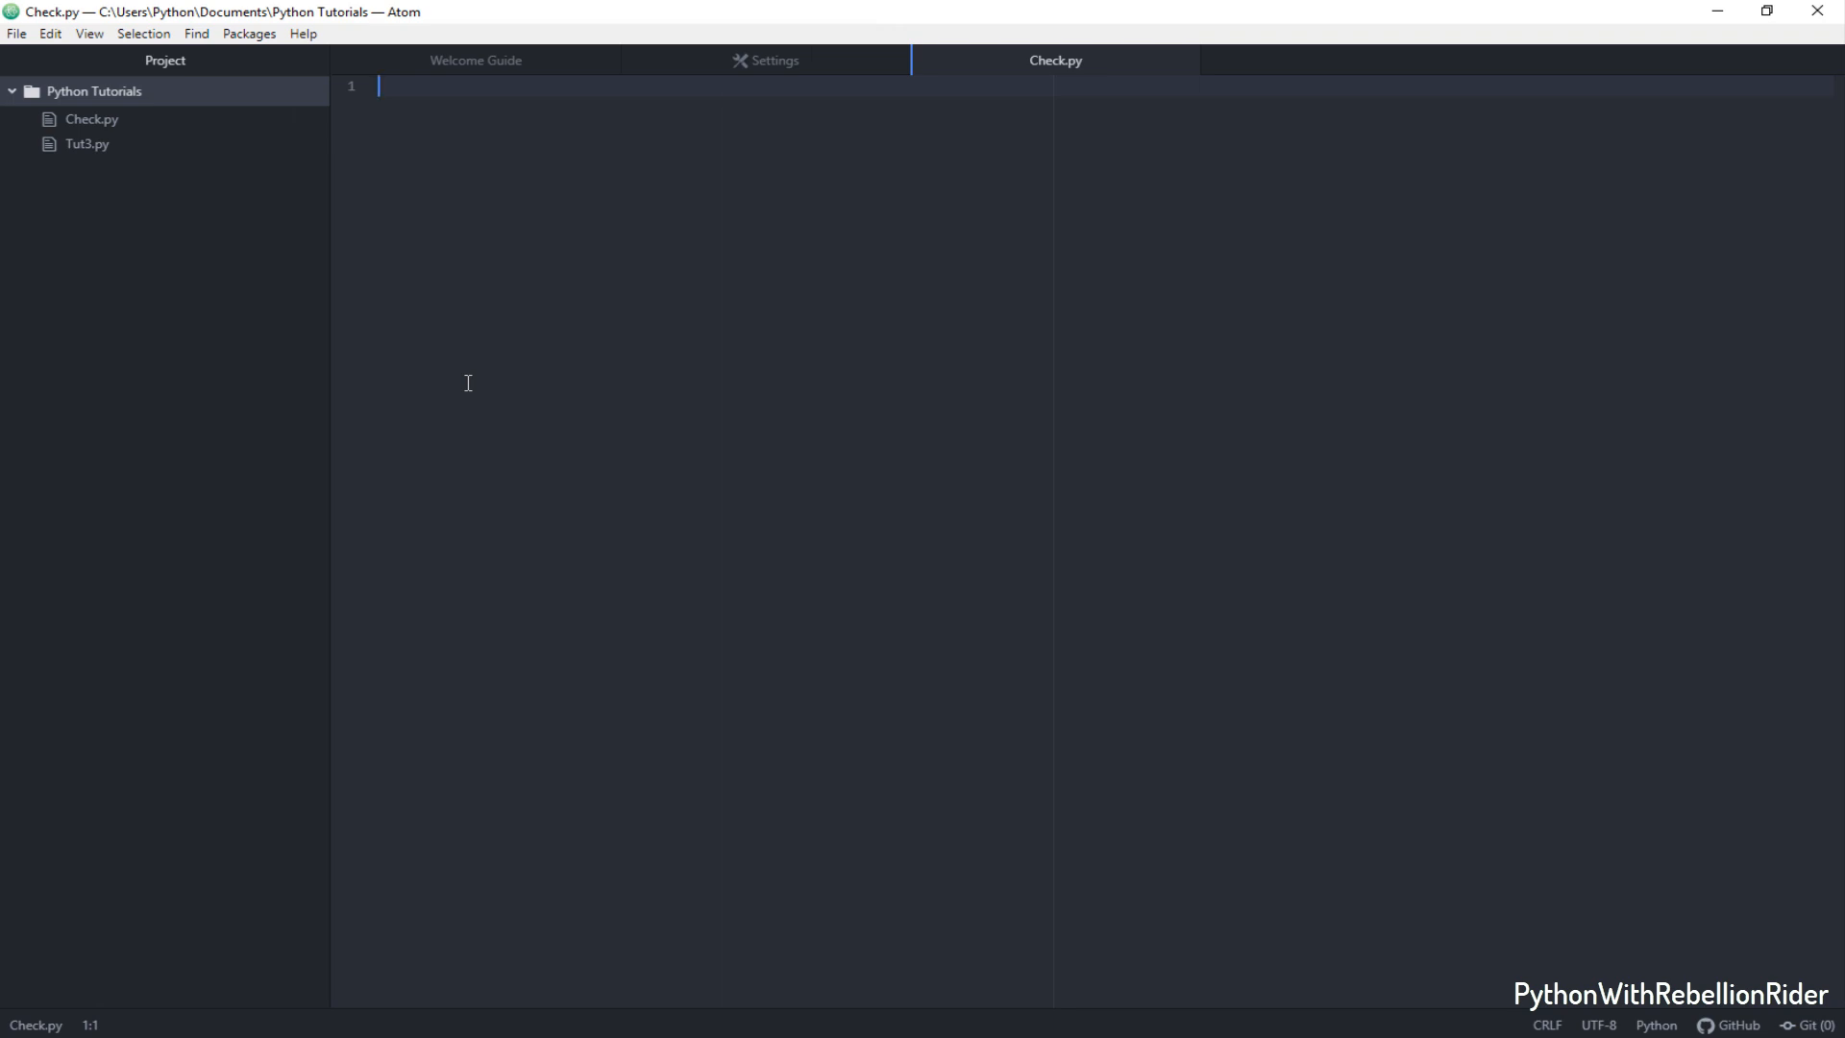
- Type print ("What's up Internet! I am Manish from RebellionRider.com") on line 1
type("print ()")
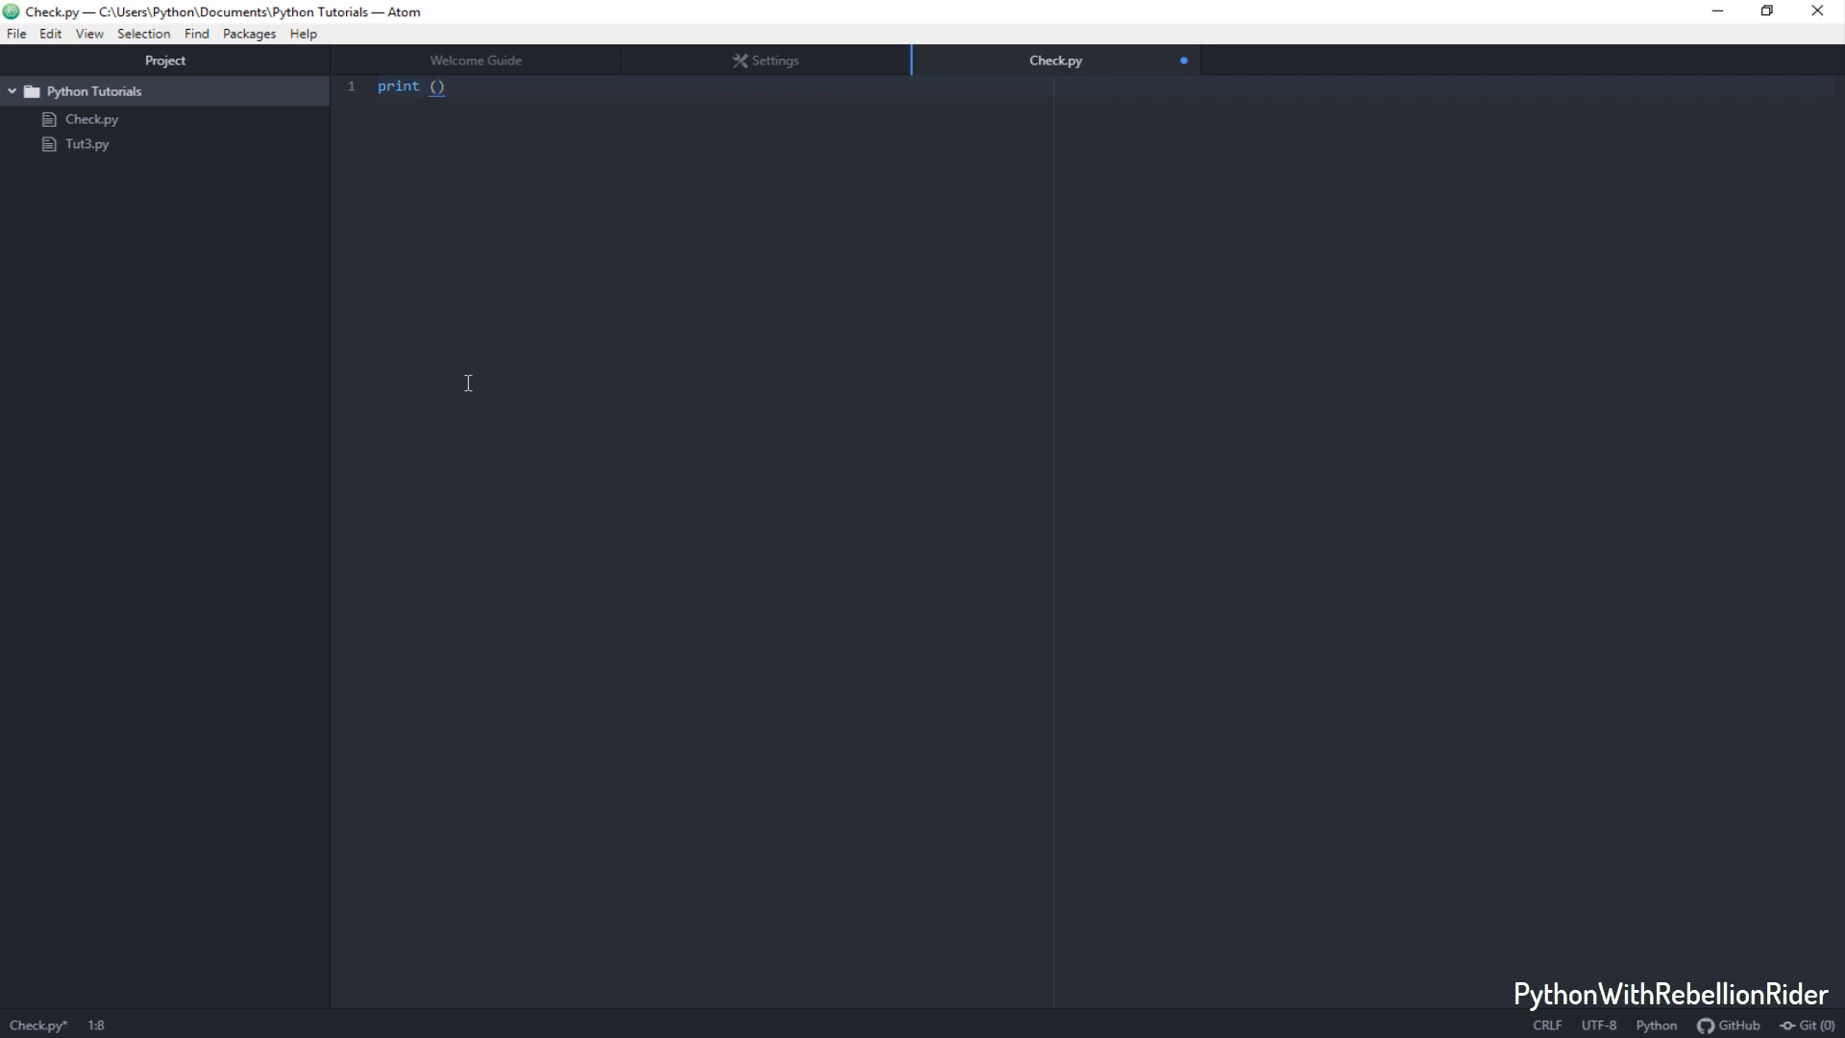
type("\"What's up Internet! I\"")
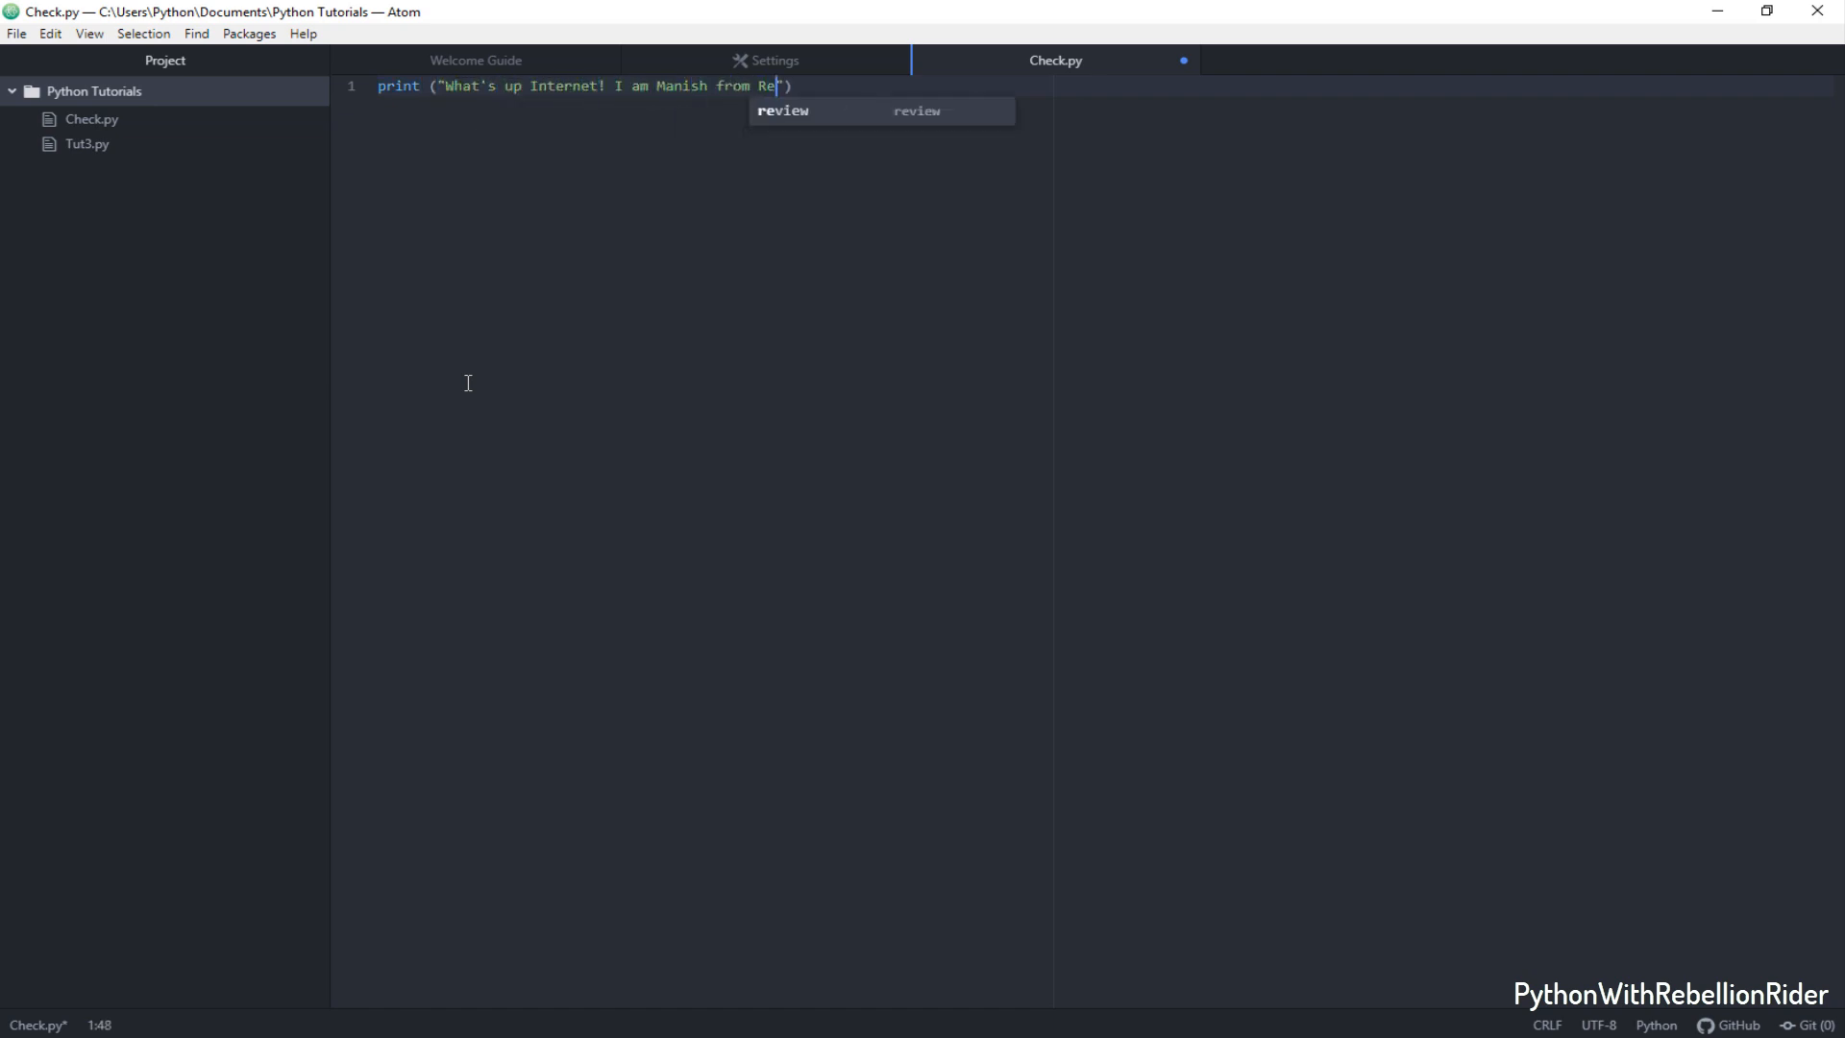
type("bellionRider.com")
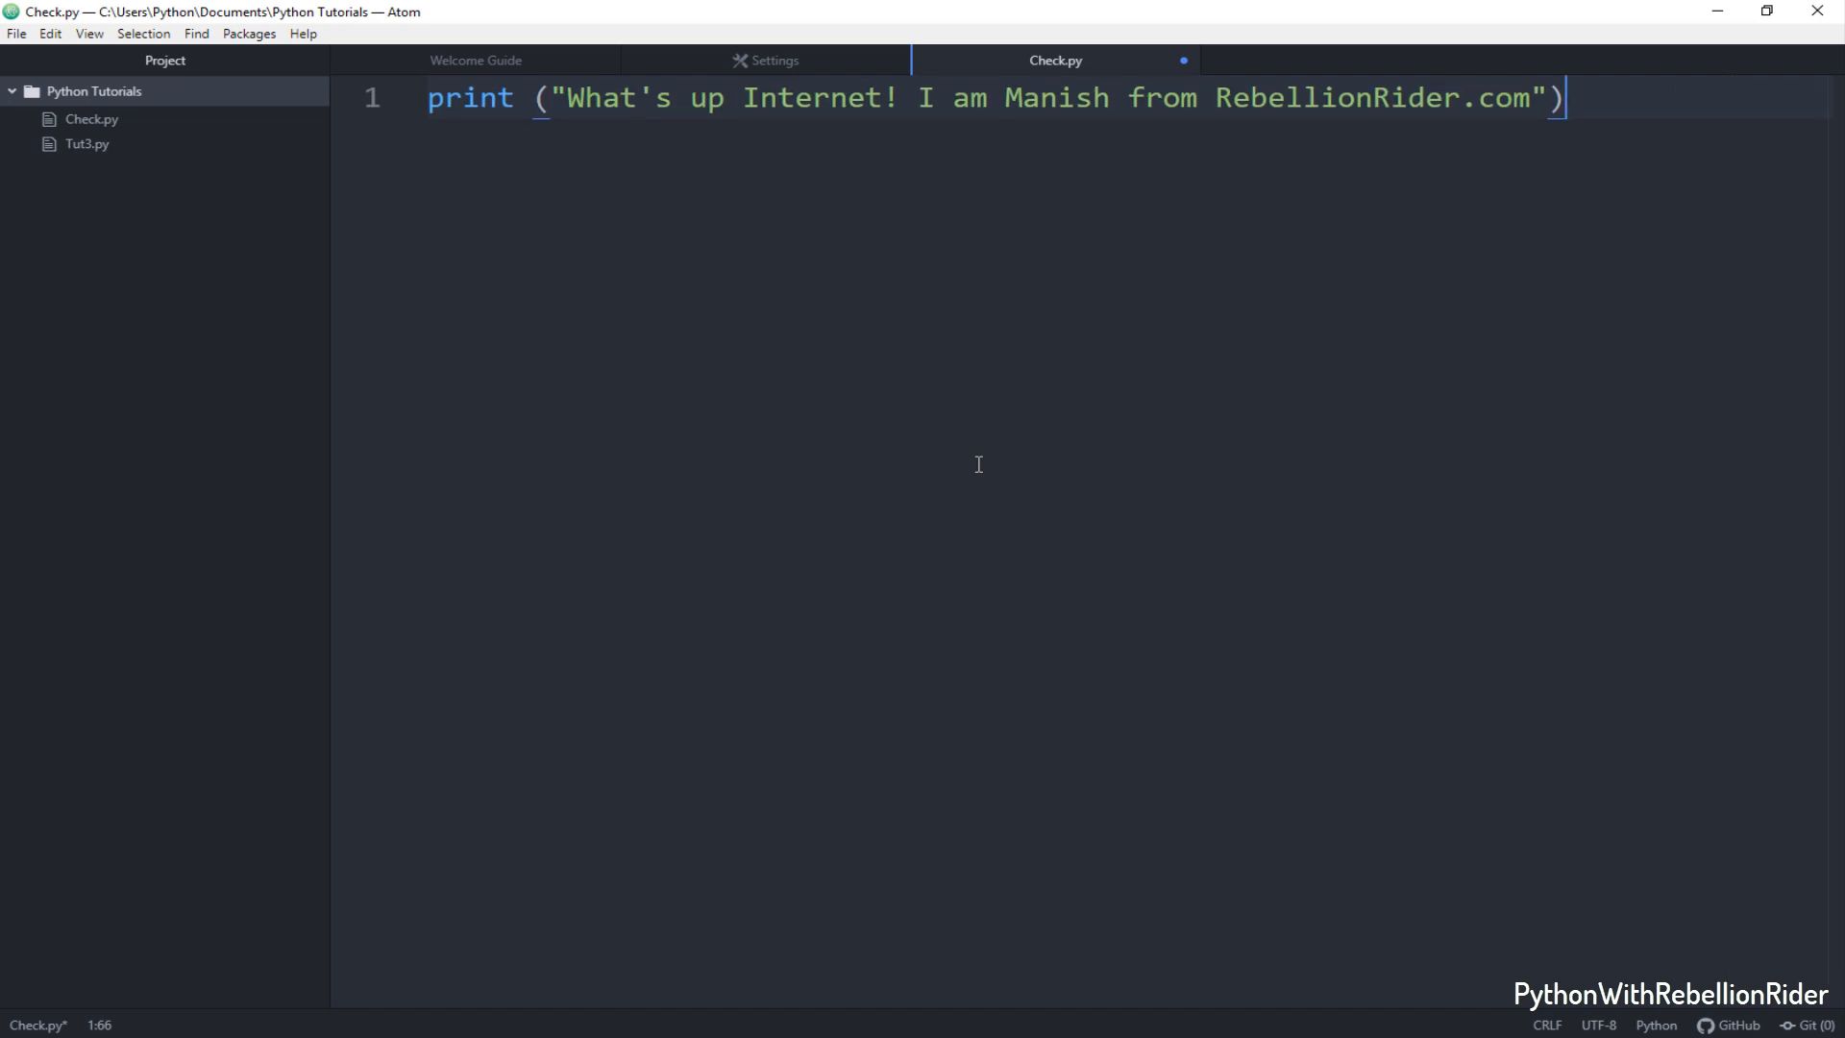
mouse_move(1638, 113)
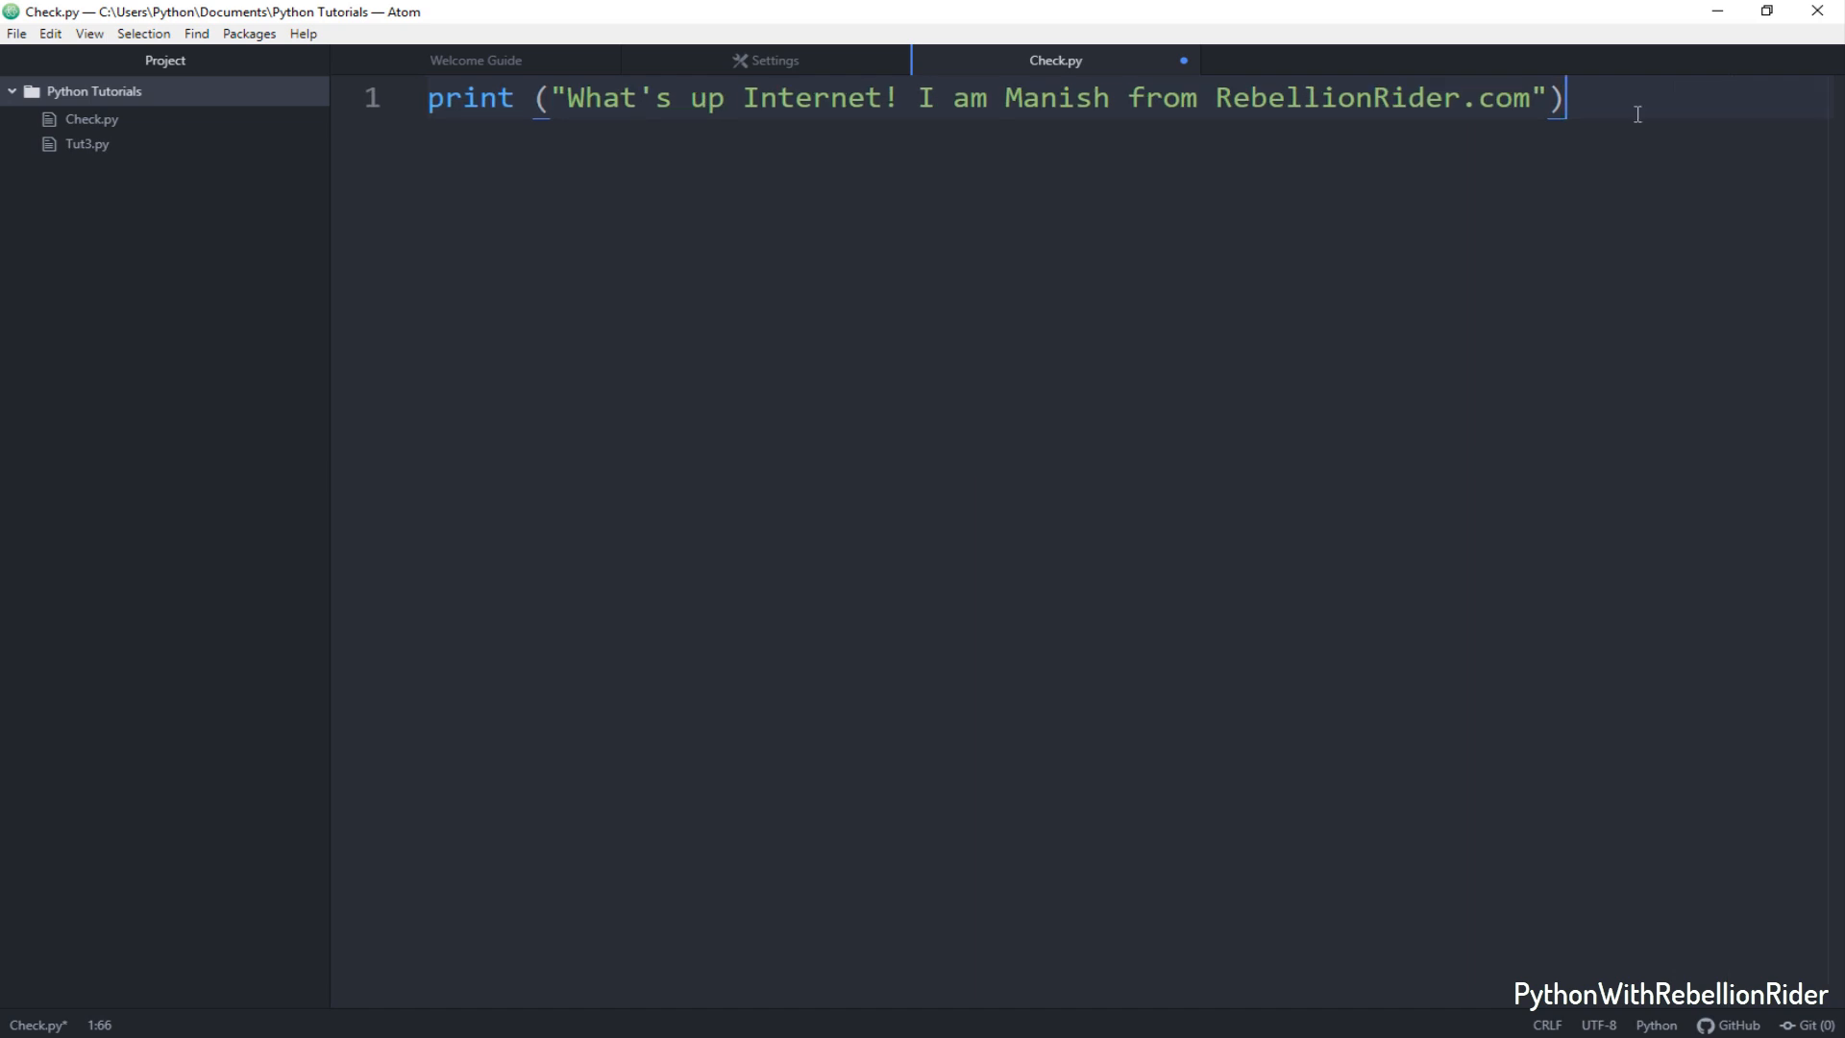